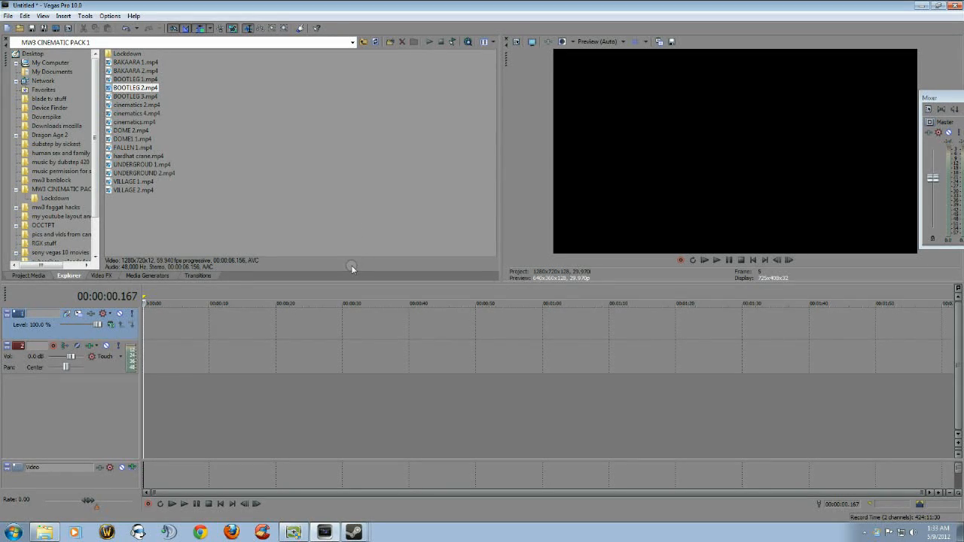
pyautogui.moveTo(330, 318)
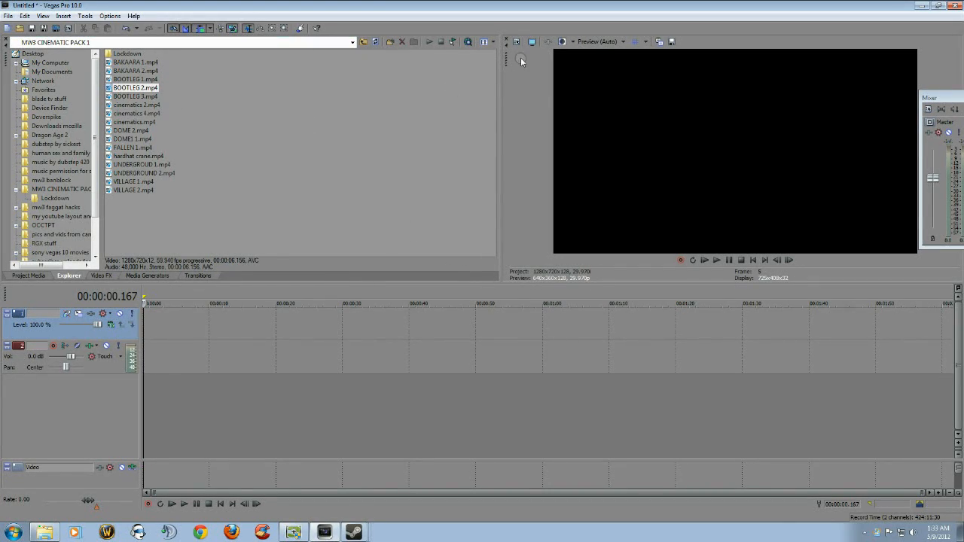
pyautogui.moveTo(533, 41)
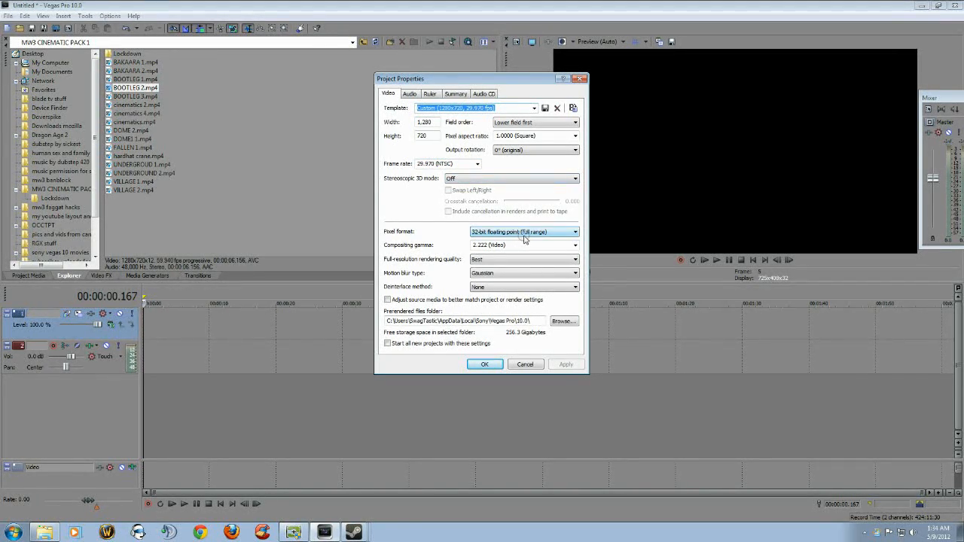
pyautogui.moveTo(533, 242)
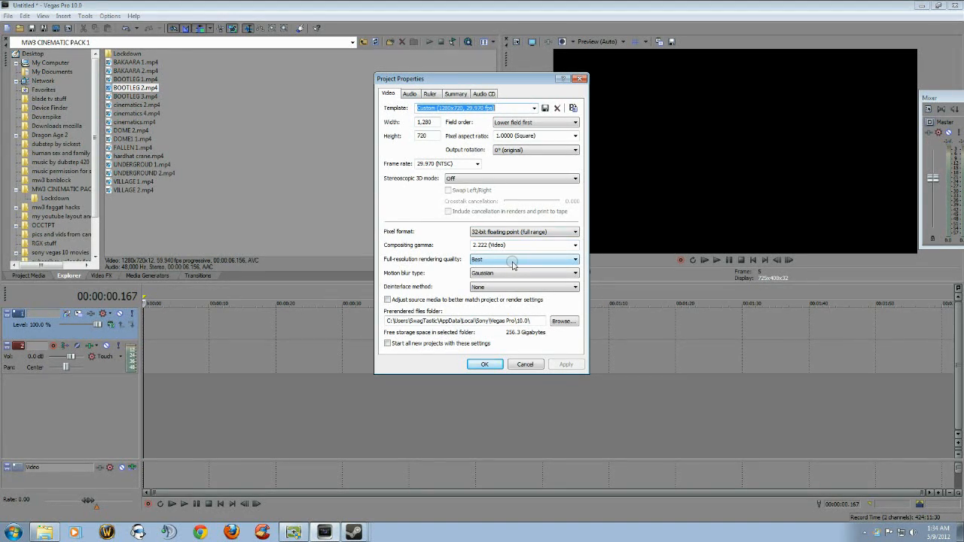
pyautogui.moveTo(498, 277)
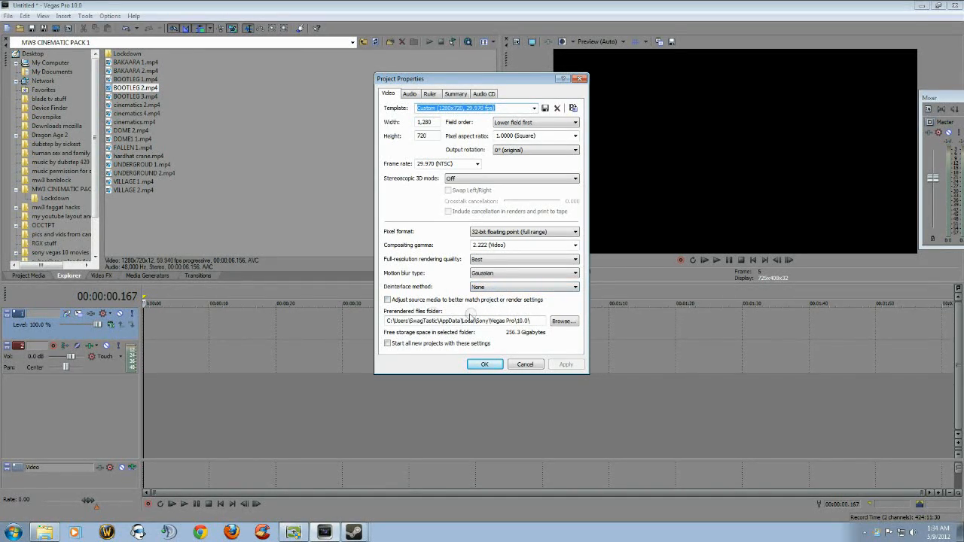
# Review the project video settings: 1280x720, 32-bit floating point (full range), Best rendering quality.
pyautogui.click(387, 299)
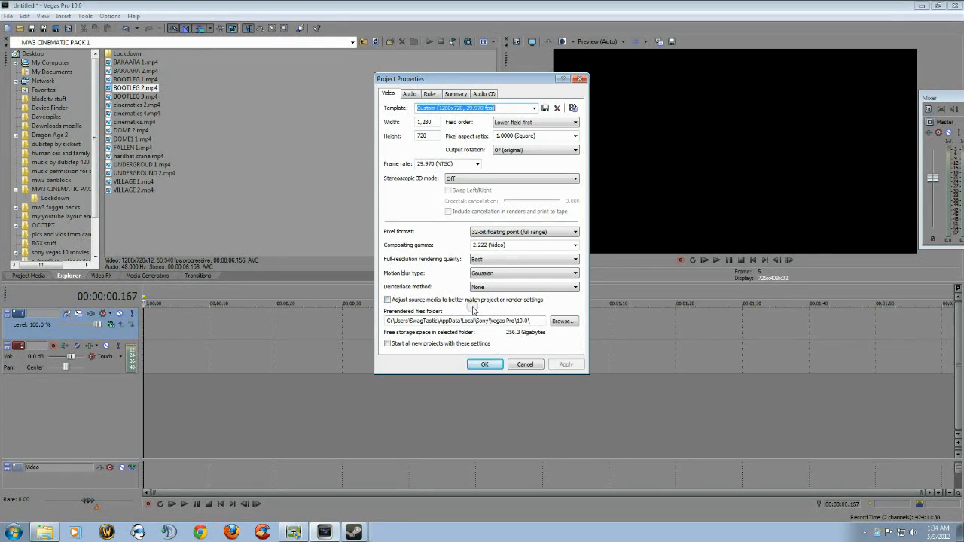
pyautogui.moveTo(482, 331)
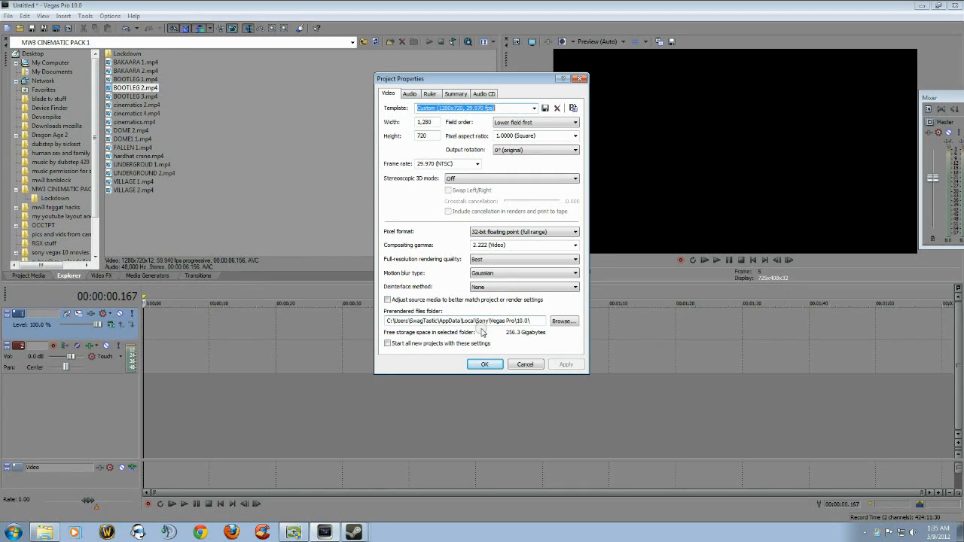
pyautogui.click(388, 343)
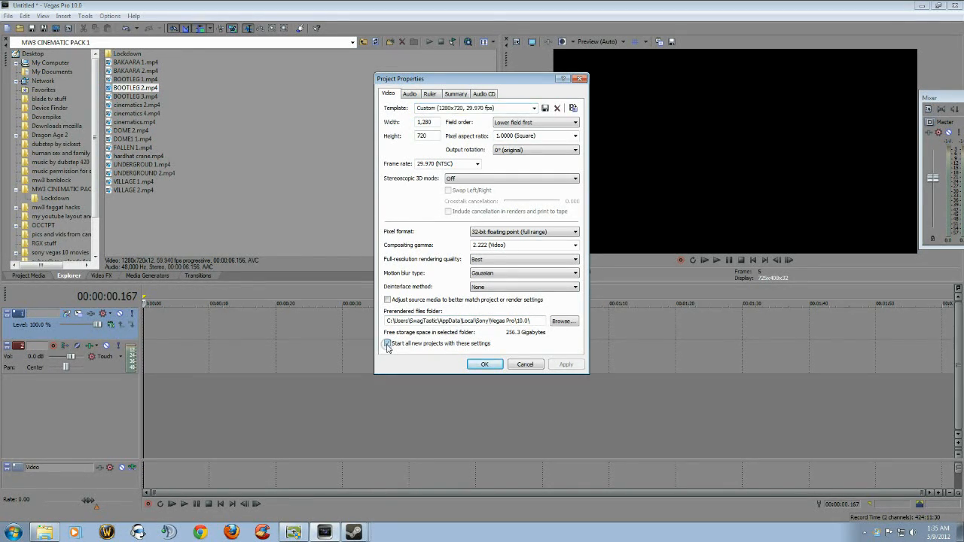
pyautogui.click(388, 344)
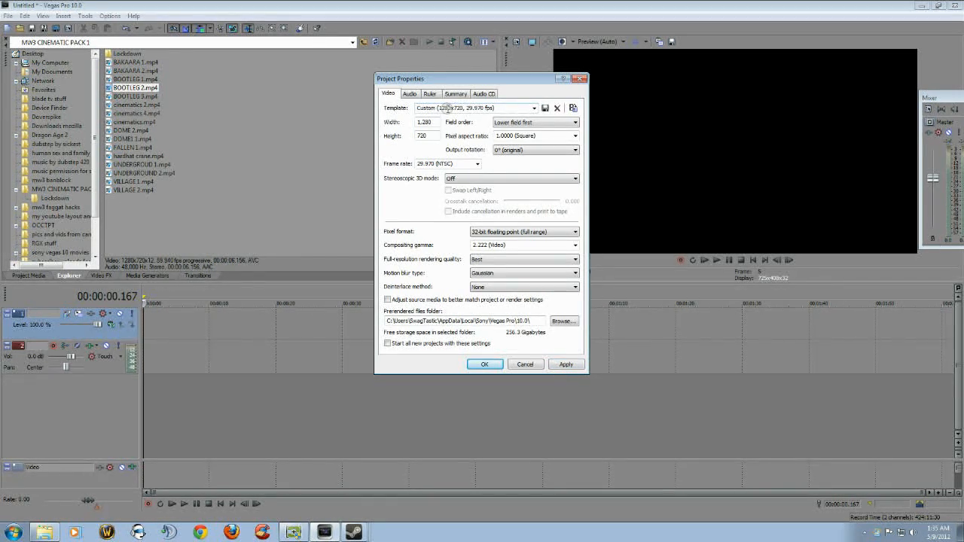
pyautogui.moveTo(543, 107)
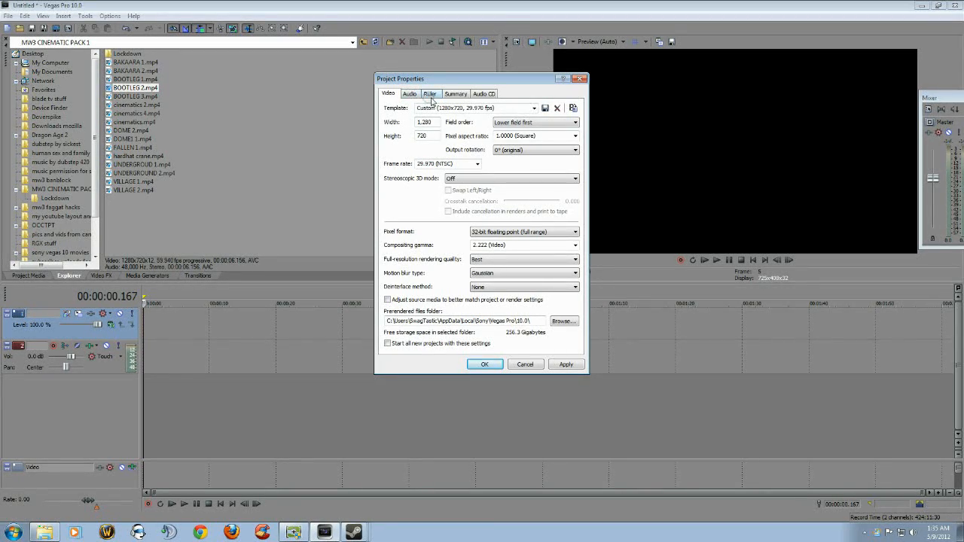
pyautogui.click(533, 108)
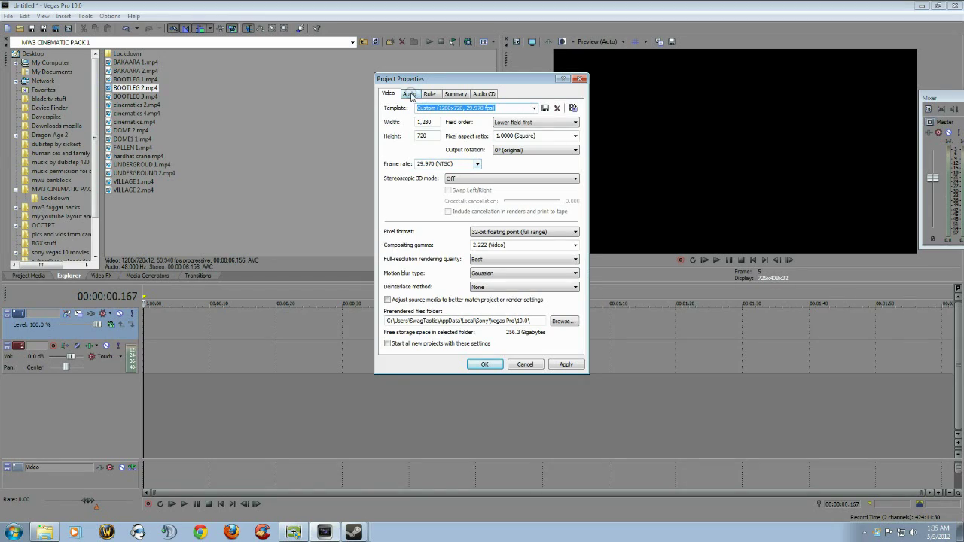
# Browse the Audio, Ruler and Summary project settings and return to the Video settings.
pyautogui.click(409, 93)
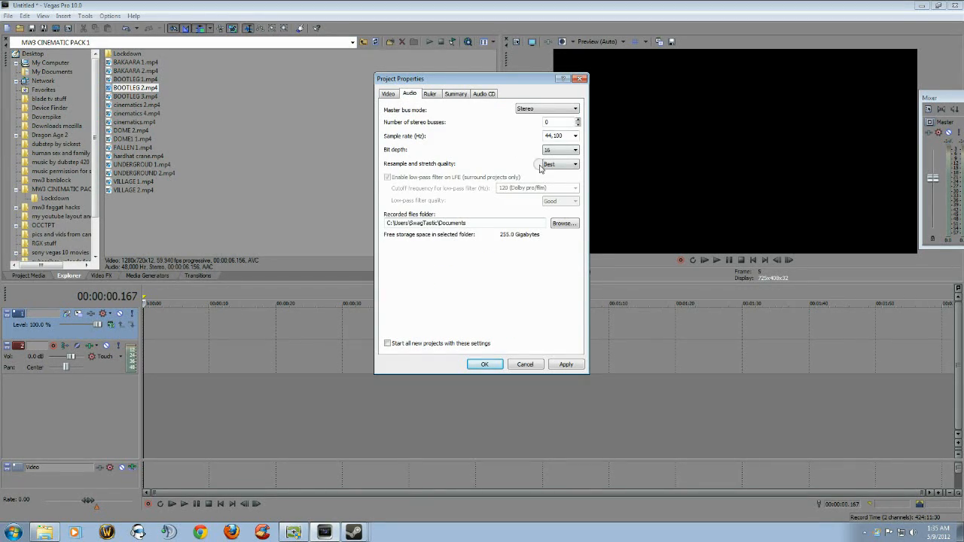
pyautogui.click(430, 94)
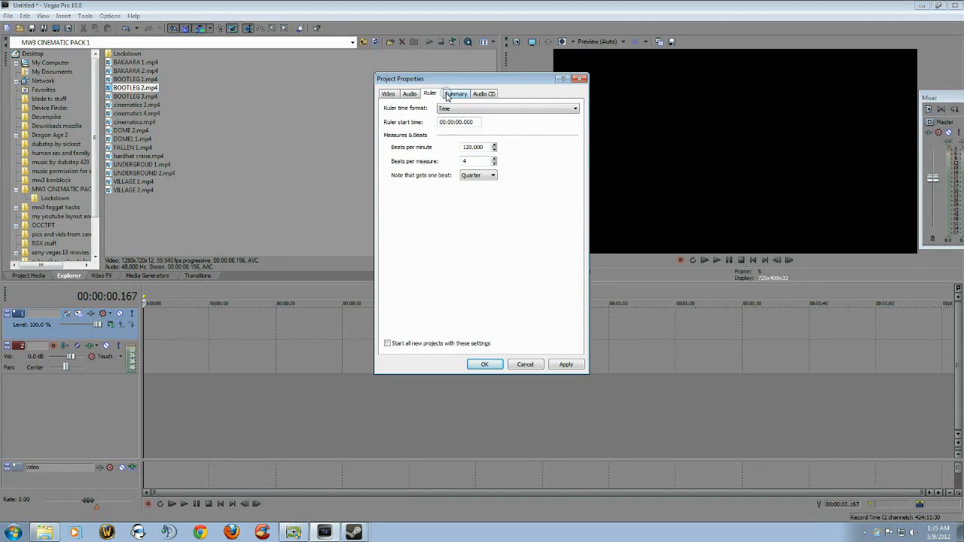
pyautogui.click(389, 93)
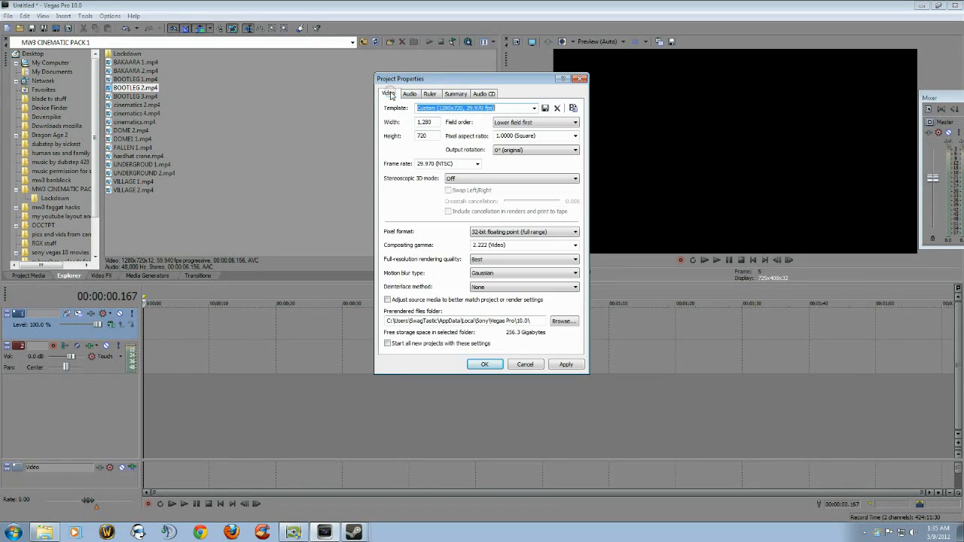
pyautogui.click(484, 364)
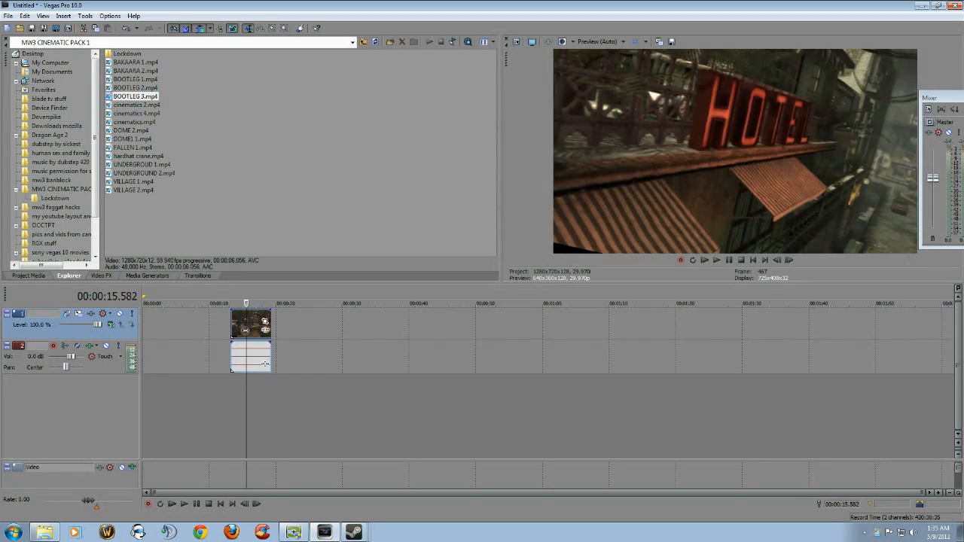
# Confirm the project properties and place BOOTLEG 3.mp4 on the timeline.
pyautogui.click(136, 113)
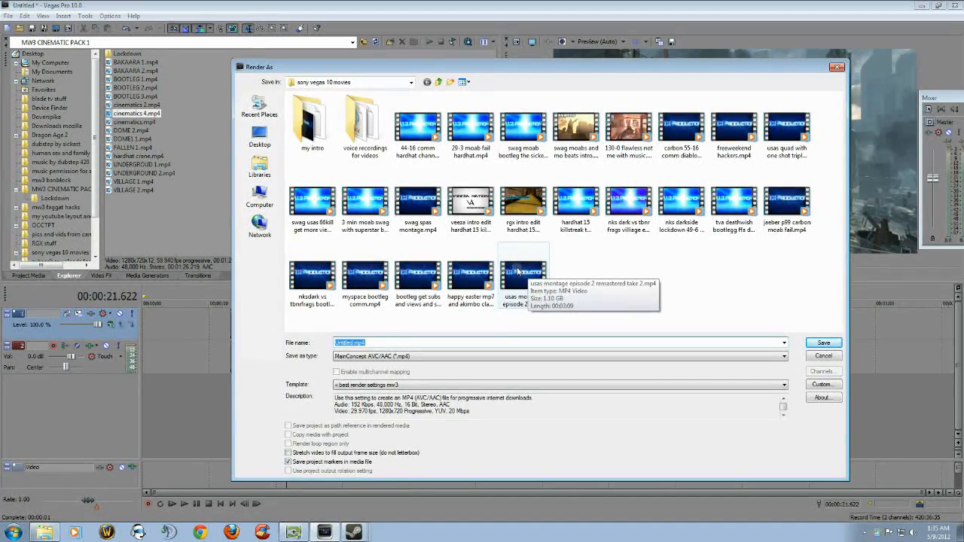
pyautogui.moveTo(777, 365)
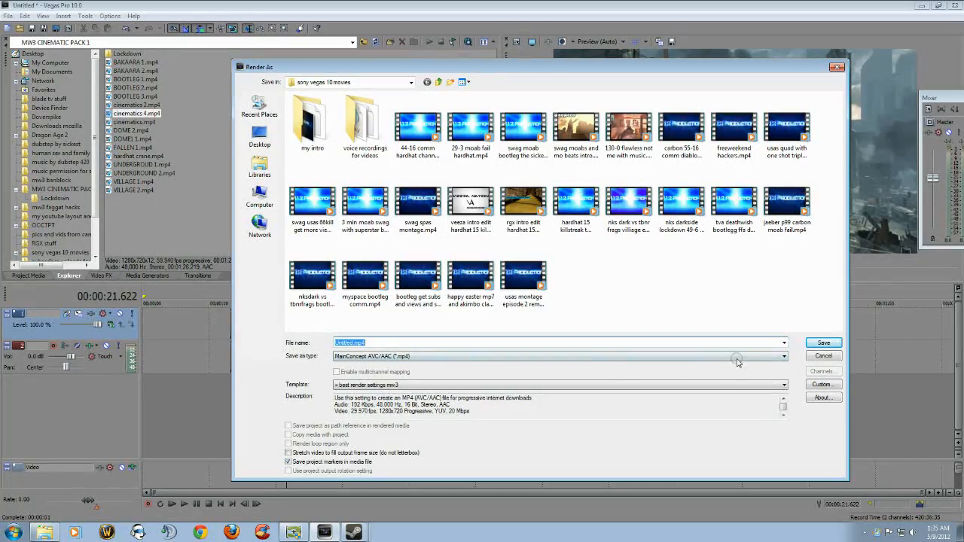
# Keep MainConcept AVC/AAC mp4 as the render format and go to its custom encoding settings.
pyautogui.click(785, 357)
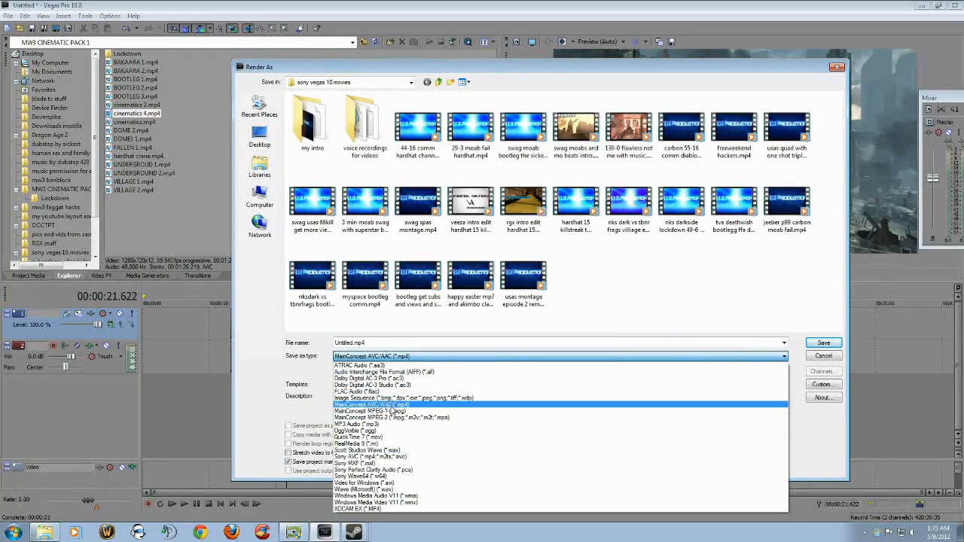
pyautogui.click(371, 404)
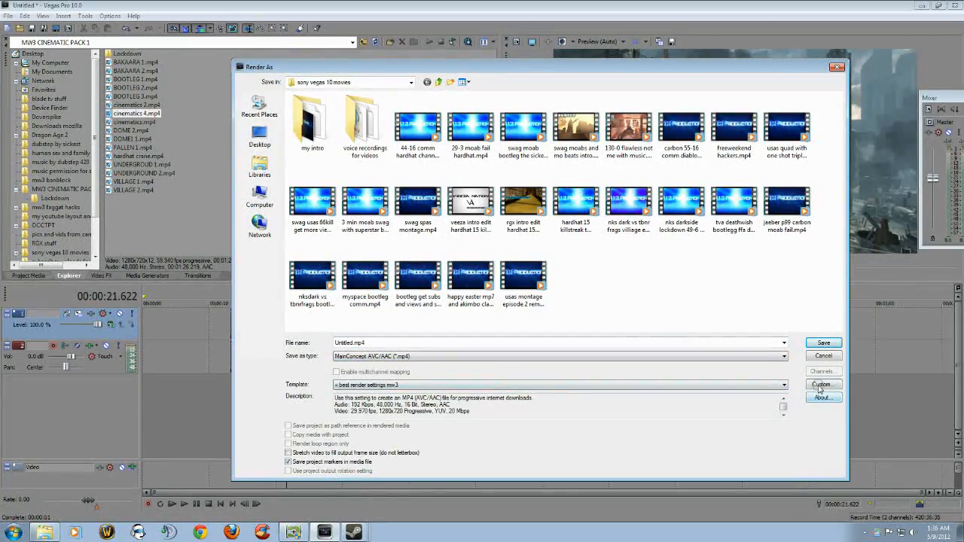
pyautogui.click(823, 384)
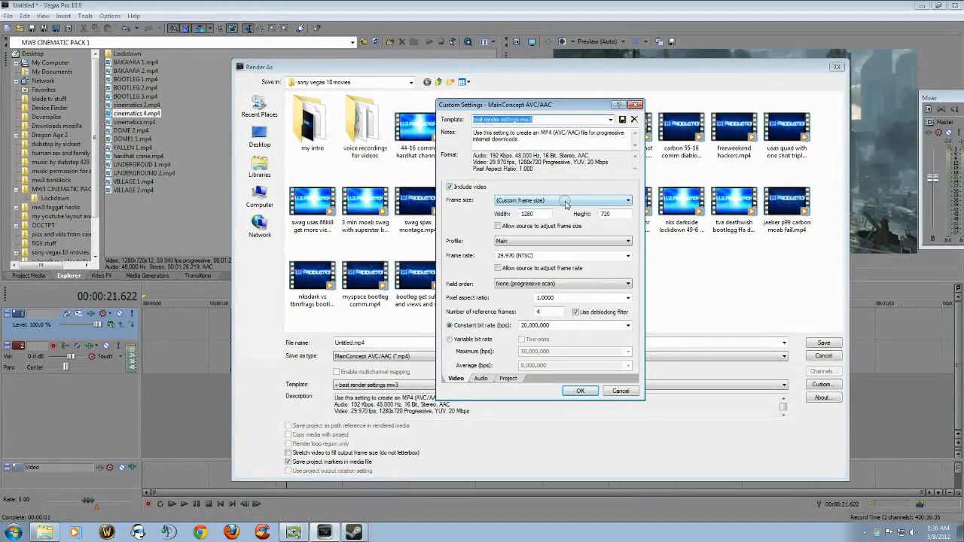
# Keep the custom 1280x720 frame size and 29.970 fps frame rate in the render template.
pyautogui.click(629, 200)
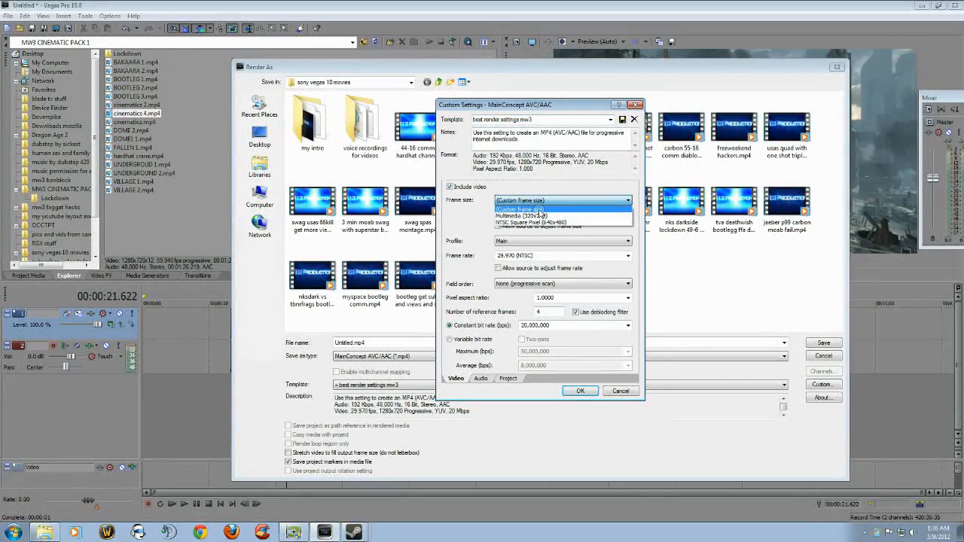
pyautogui.click(539, 209)
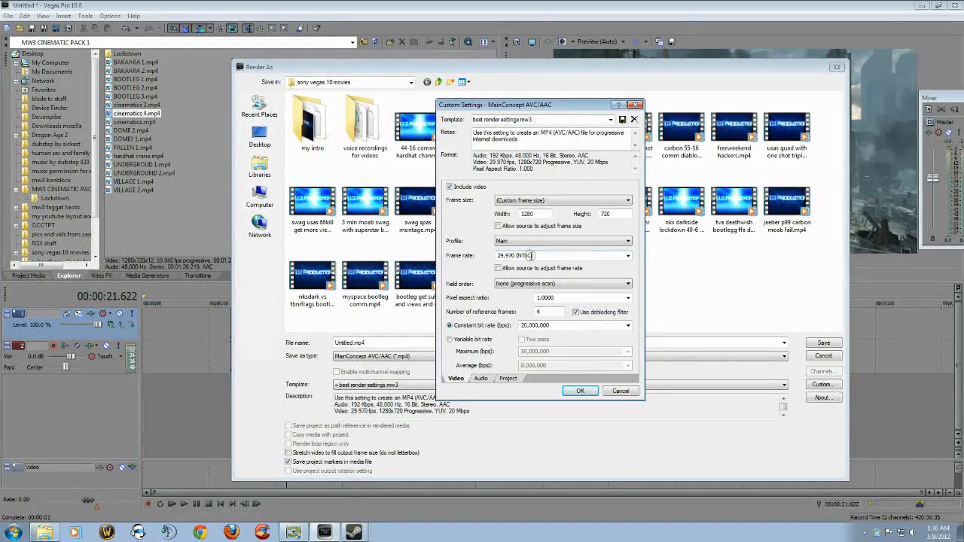
pyautogui.moveTo(567, 298)
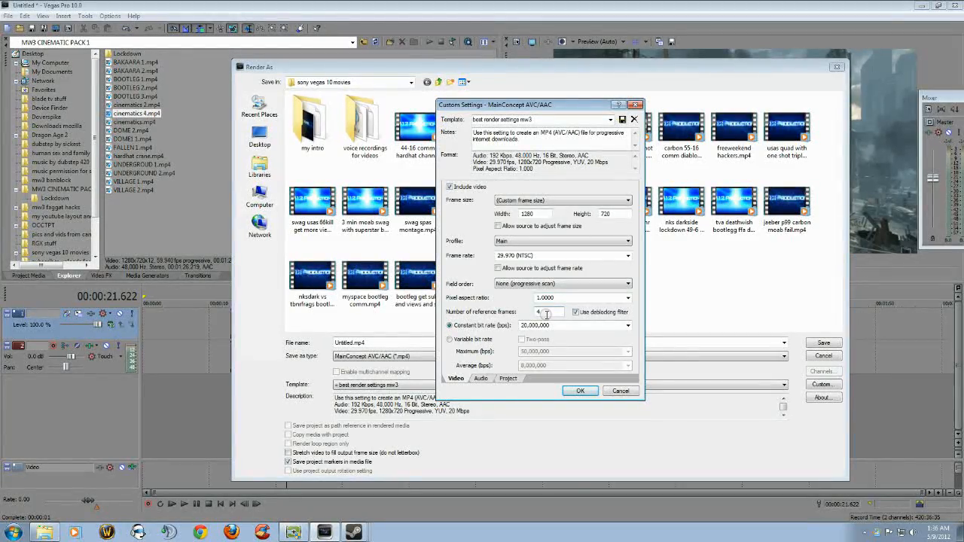
pyautogui.click(575, 312)
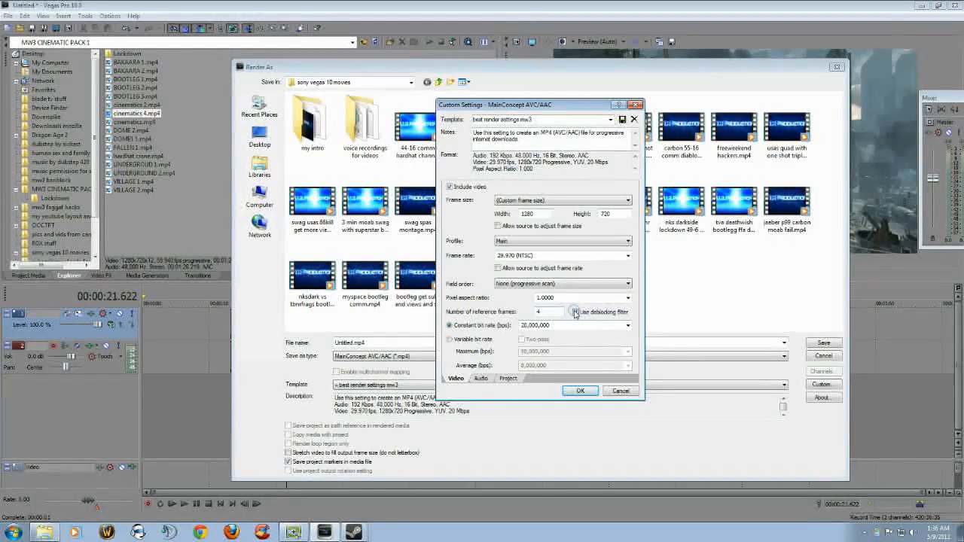
pyautogui.click(577, 312)
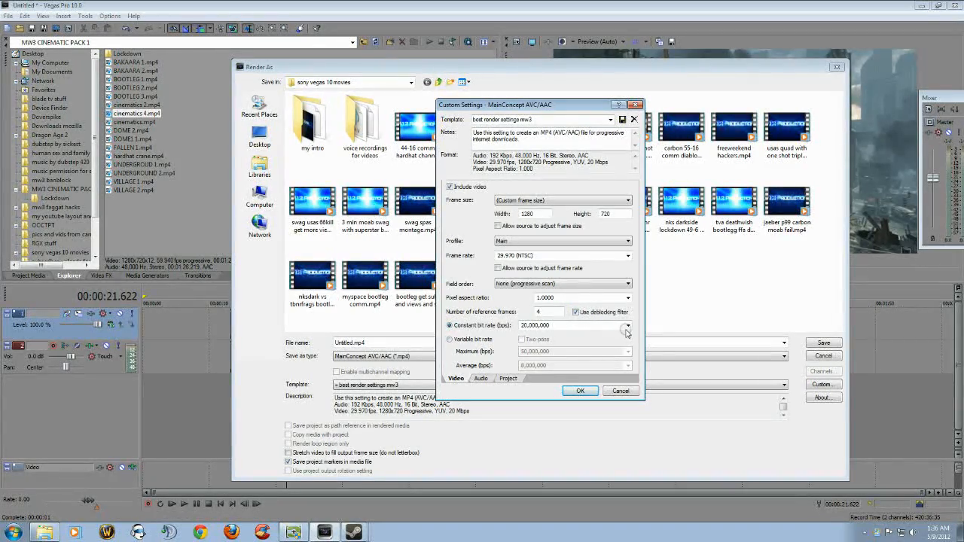
# Set the template to a constant bit rate of 20,000,000 bps.
pyautogui.click(627, 325)
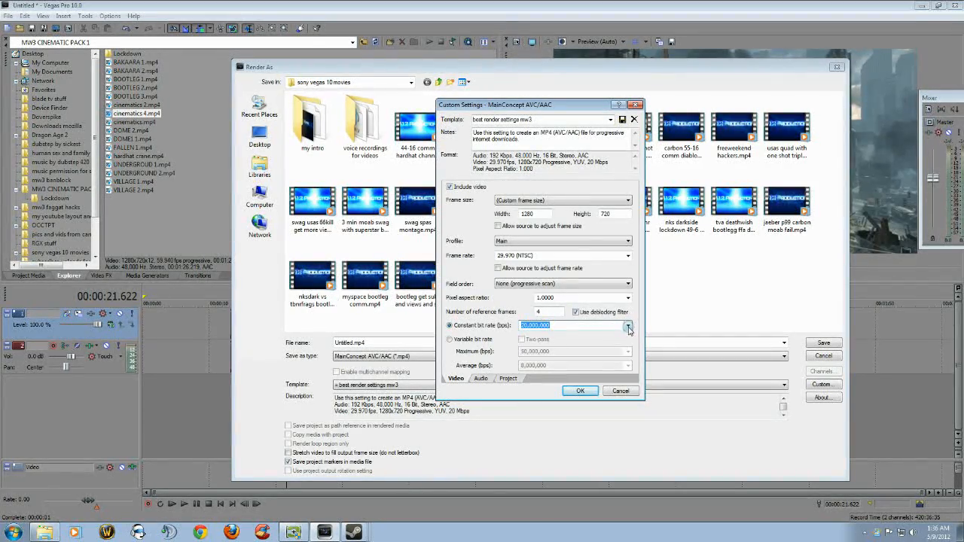
pyautogui.click(627, 325)
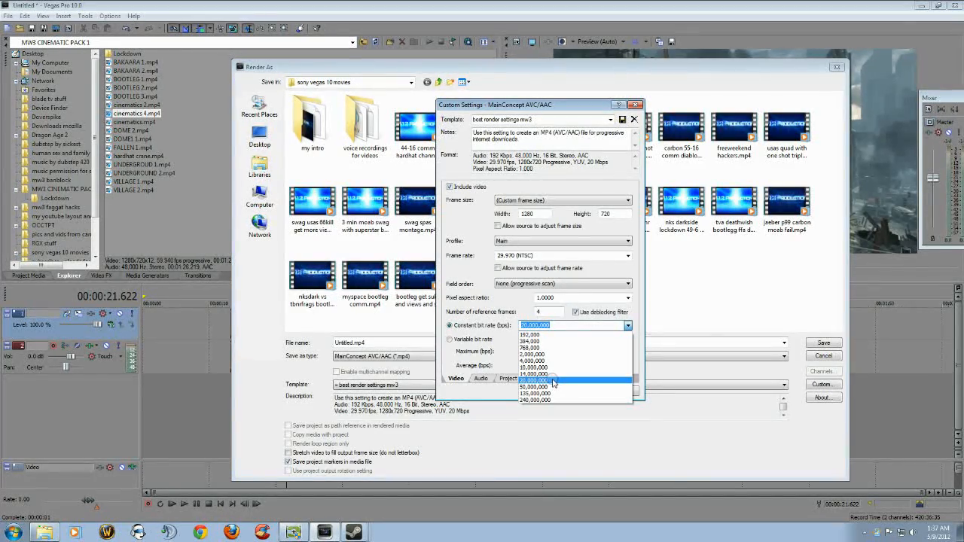
pyautogui.moveTo(554, 387)
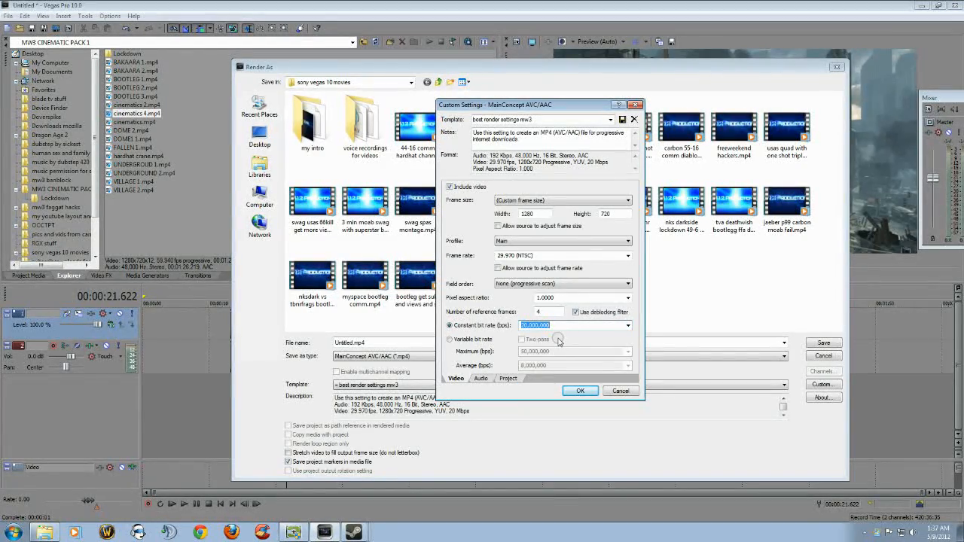
pyautogui.click(480, 378)
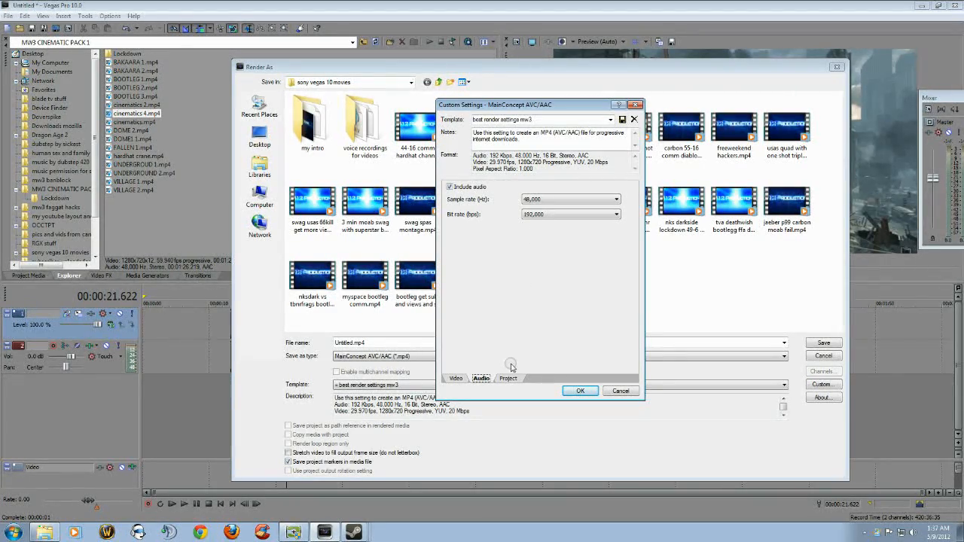
# Review the audio encoding settings (48,000 Hz, 192,000 bps), return to video and cancel the custom settings.
pyautogui.click(508, 378)
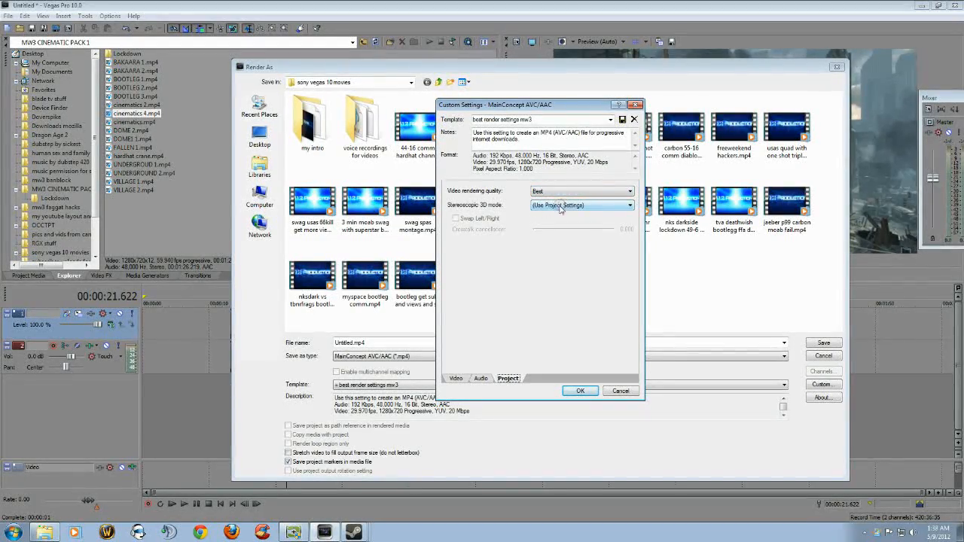
pyautogui.click(455, 378)
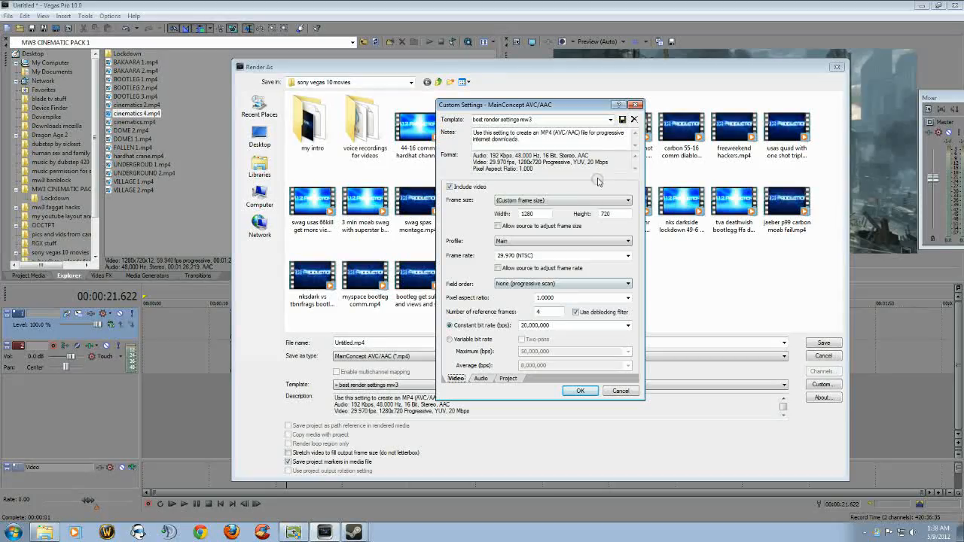
pyautogui.moveTo(611, 387)
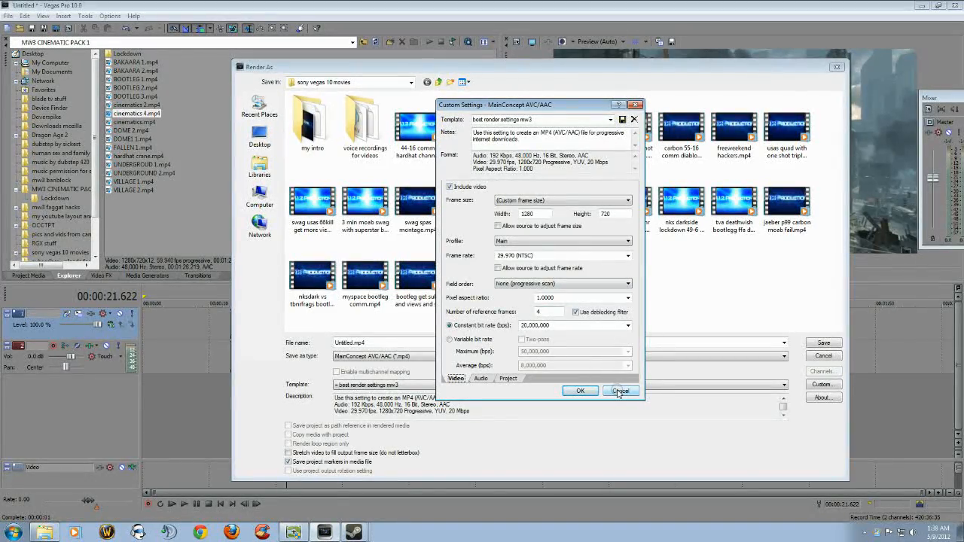
pyautogui.click(621, 391)
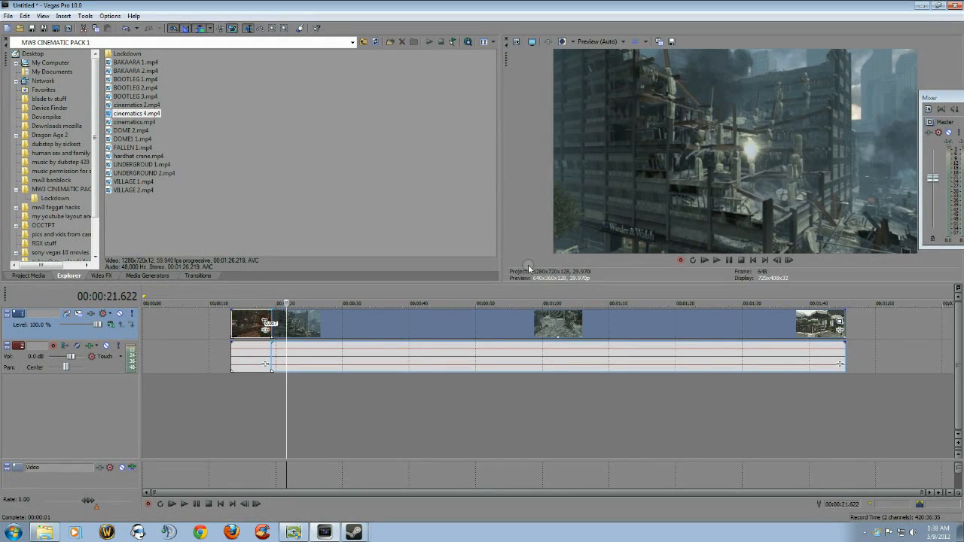
pyautogui.moveTo(330, 328)
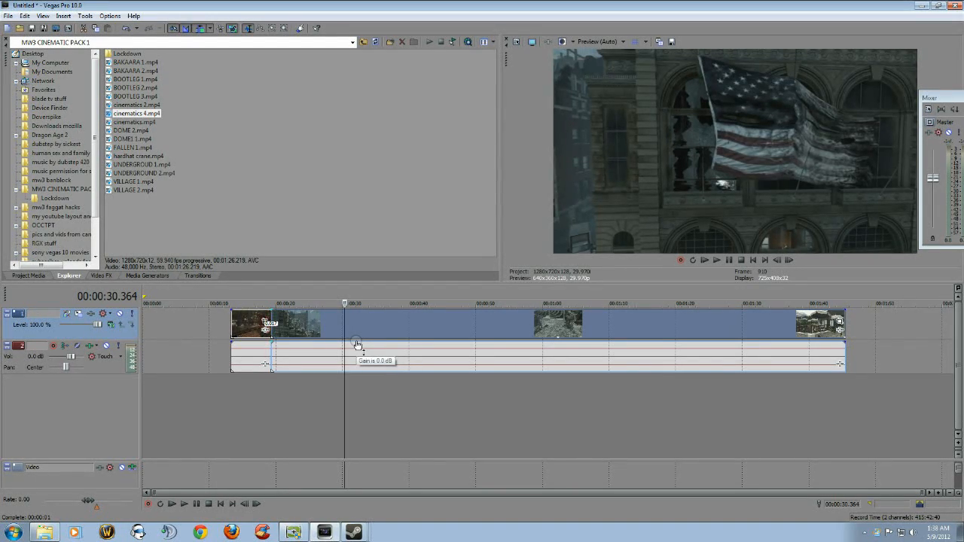
pyautogui.moveTo(305, 325)
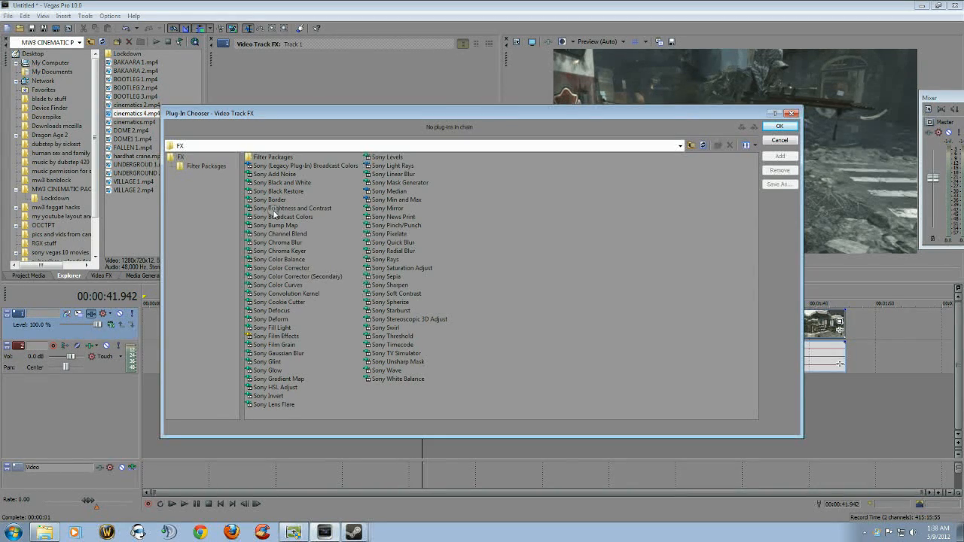
# Add Sony Brightness and Contrast, Color Curves and Sharpen as Track 1 video FX and confirm the chain.
pyautogui.click(291, 208)
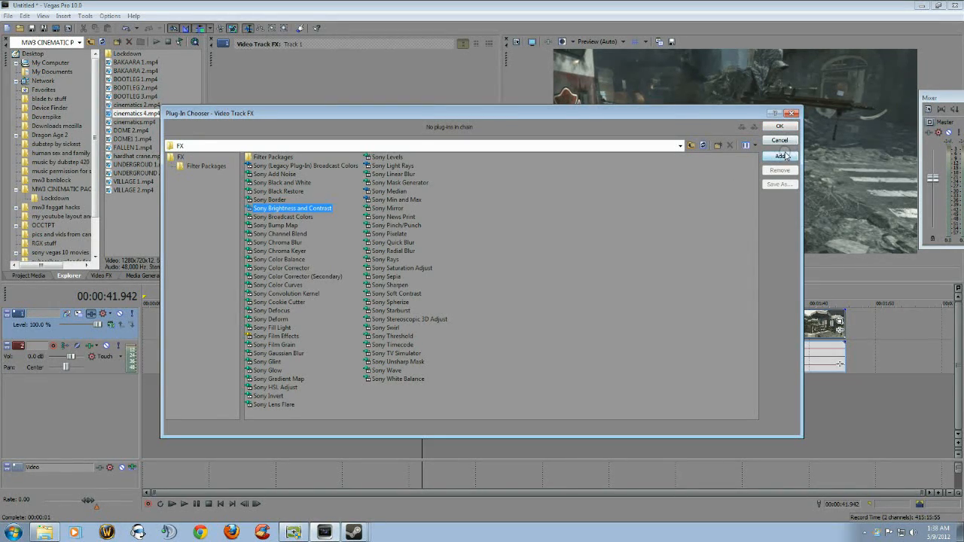
pyautogui.click(780, 156)
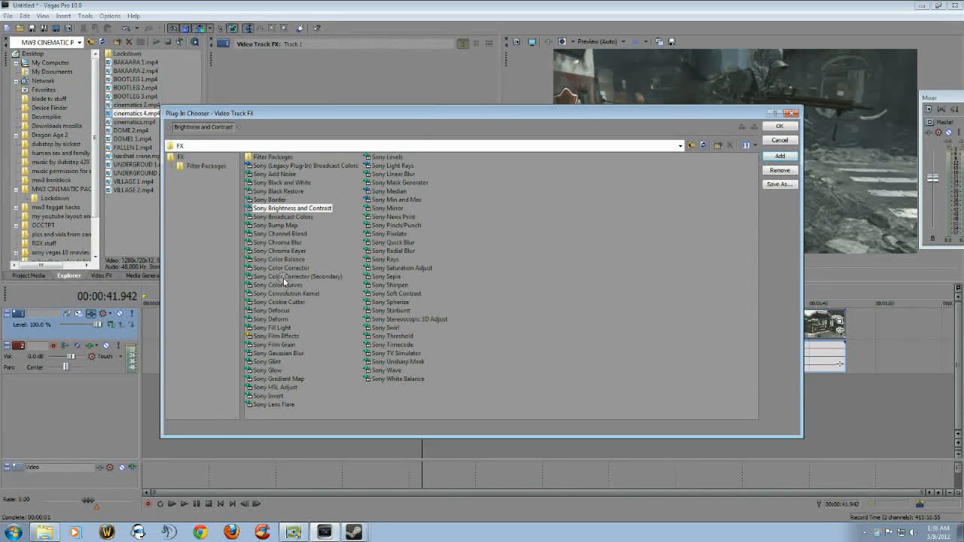
pyautogui.click(280, 285)
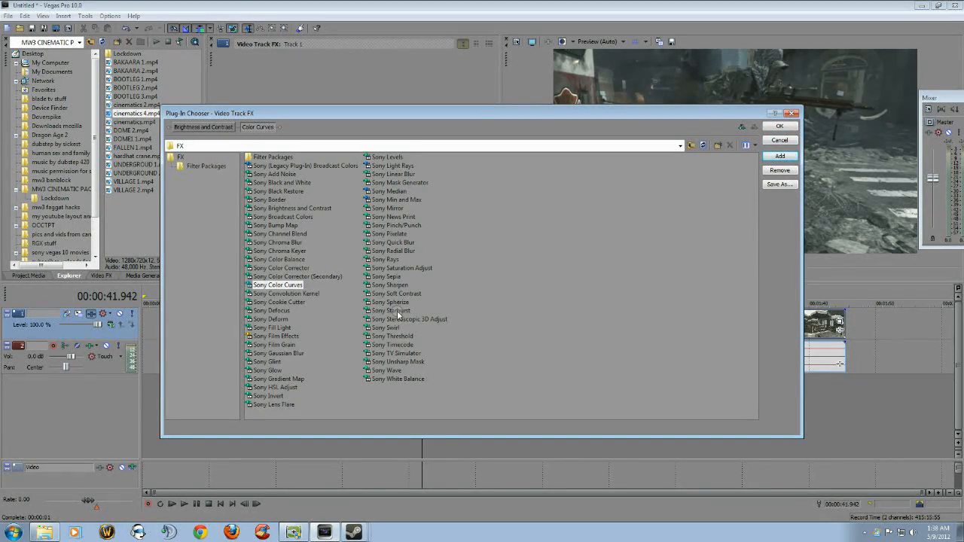
pyautogui.click(389, 285)
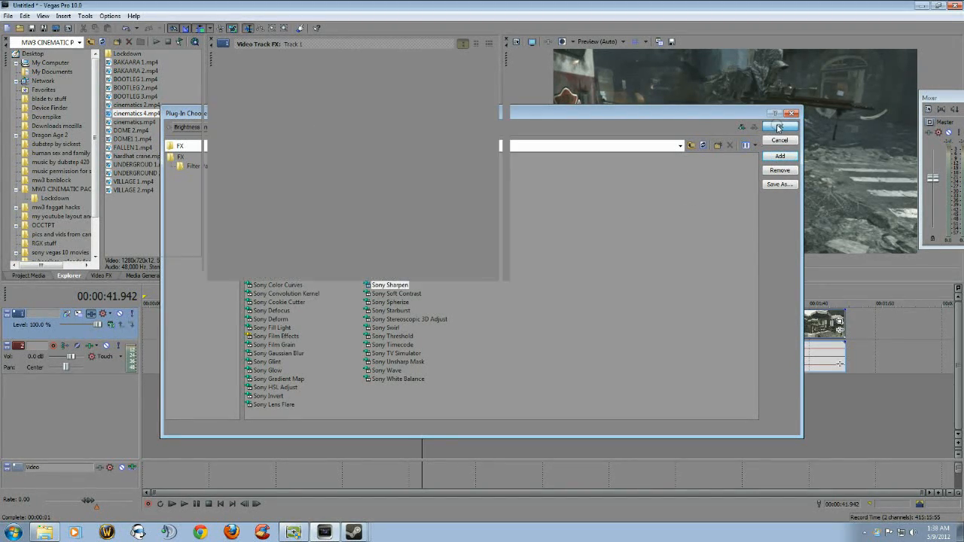
pyautogui.click(779, 126)
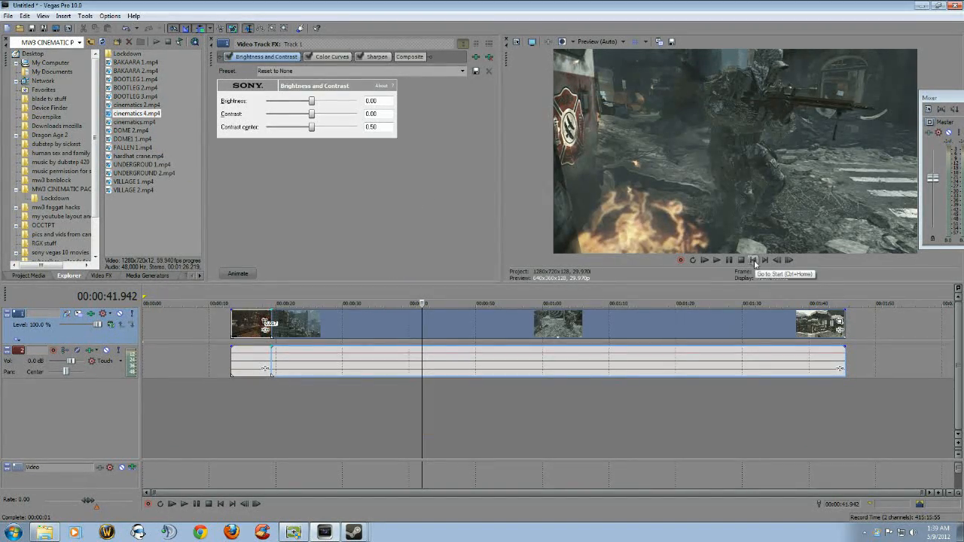
# Go to the project start and apply the 'mw3 ill more contrast' preset (contrast 0.11, centre 0.65).
pyautogui.click(754, 259)
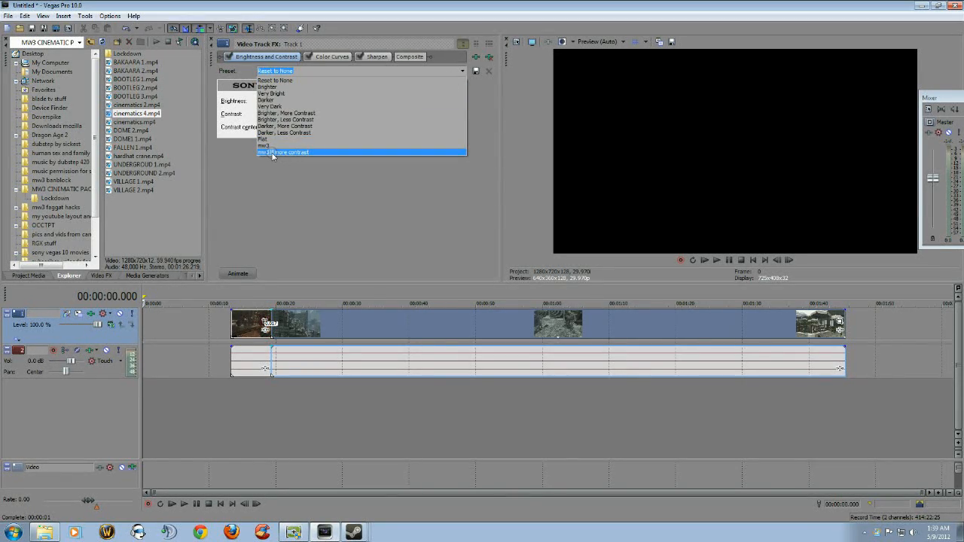
pyautogui.click(282, 151)
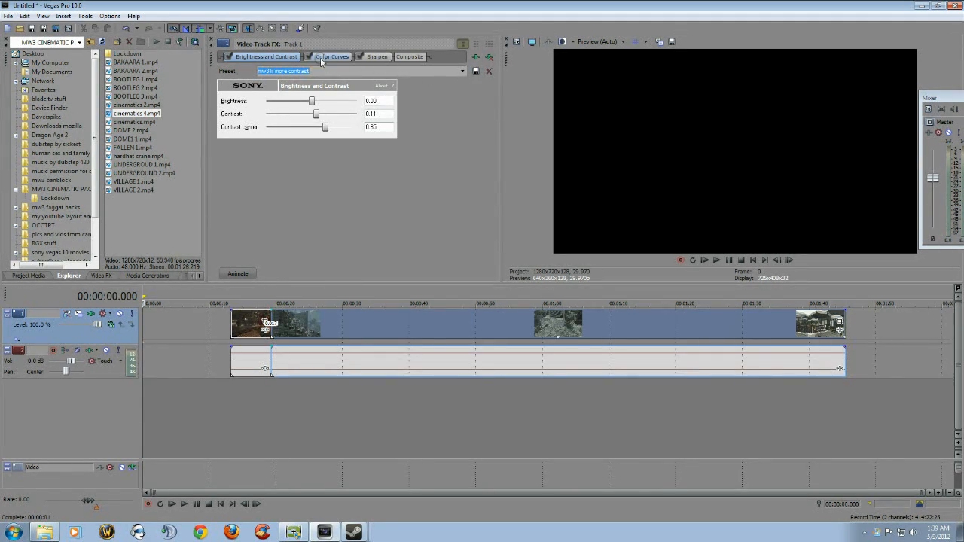
# Bend the Color Curves RGB curve near the highlights toward the saved mw3 S-shape.
pyautogui.click(329, 57)
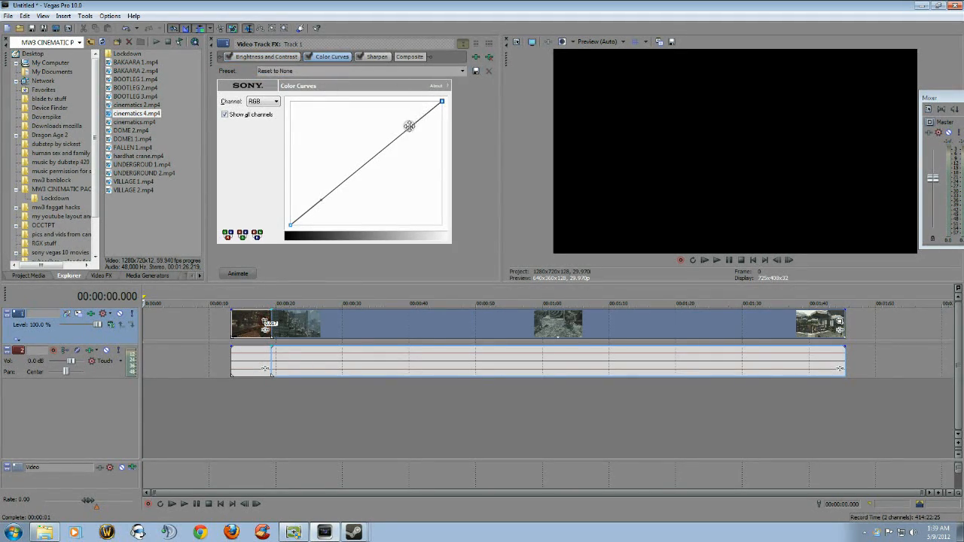
pyautogui.moveTo(409, 126); pyautogui.dragTo(405, 121)
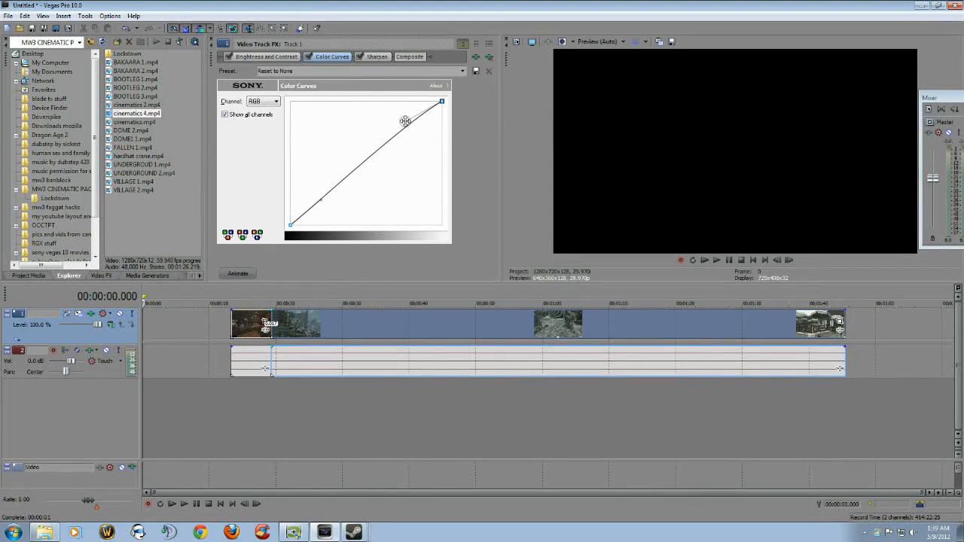
pyautogui.moveTo(405, 120); pyautogui.dragTo(408, 128)
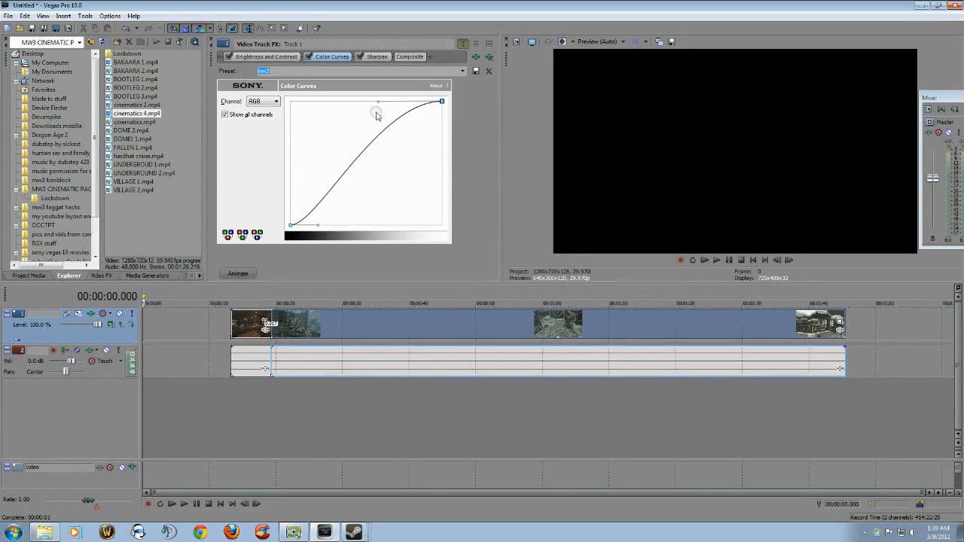
pyautogui.click(375, 57)
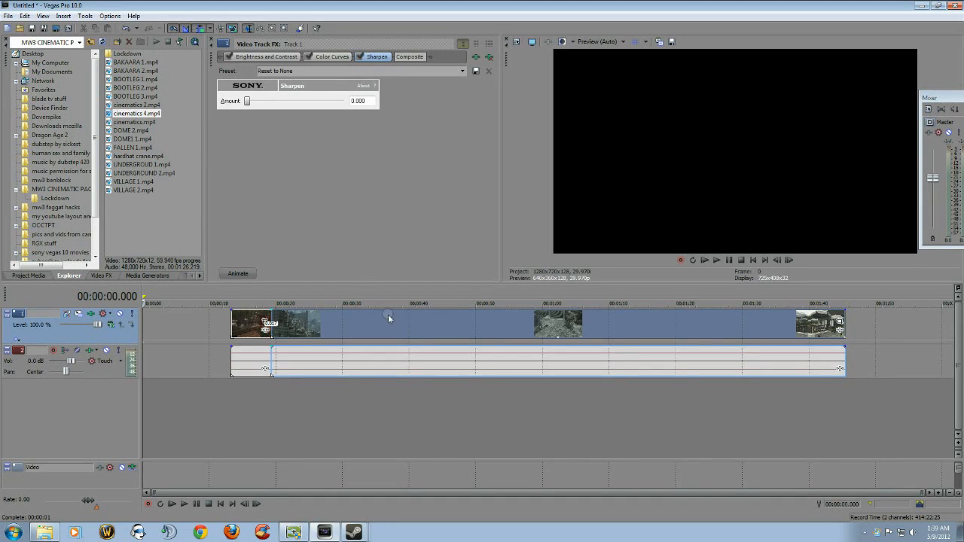
pyautogui.click(406, 304)
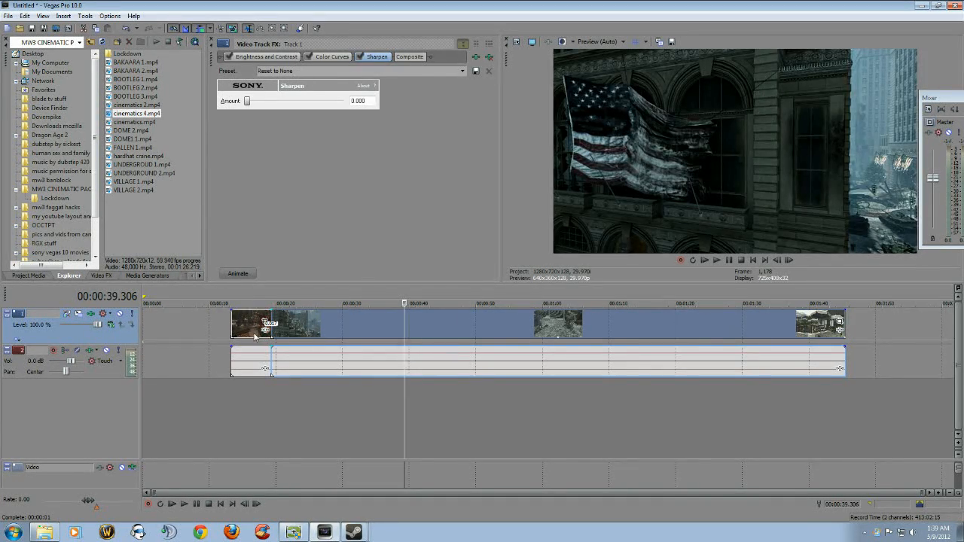
pyautogui.click(249, 303)
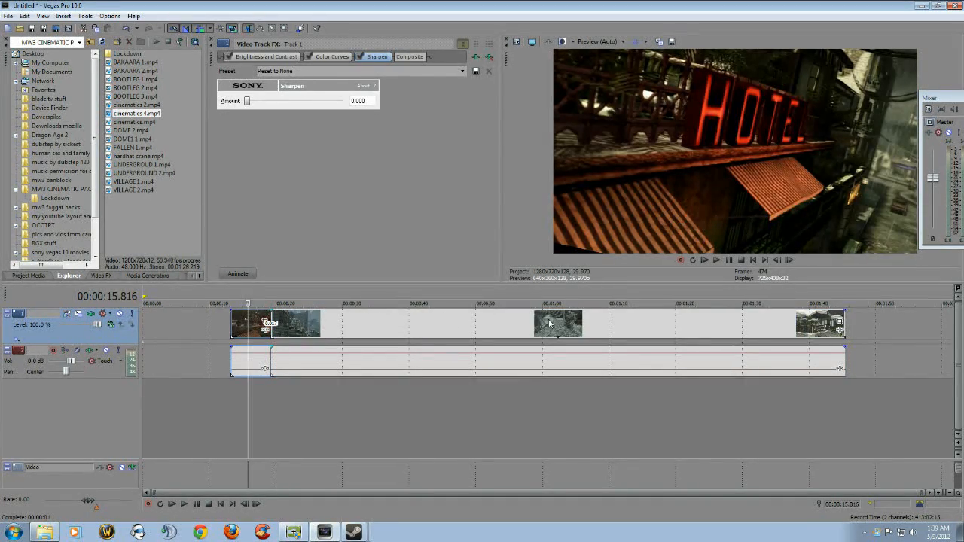
pyautogui.click(457, 330)
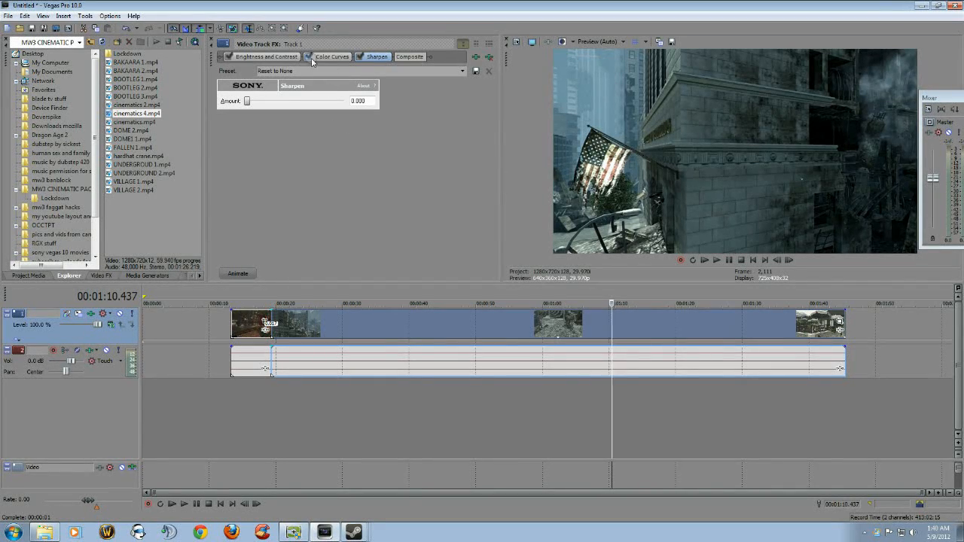
# Reshape the RGB curve's shadow end and lift its upper part to brighten the image.
pyautogui.click(330, 57)
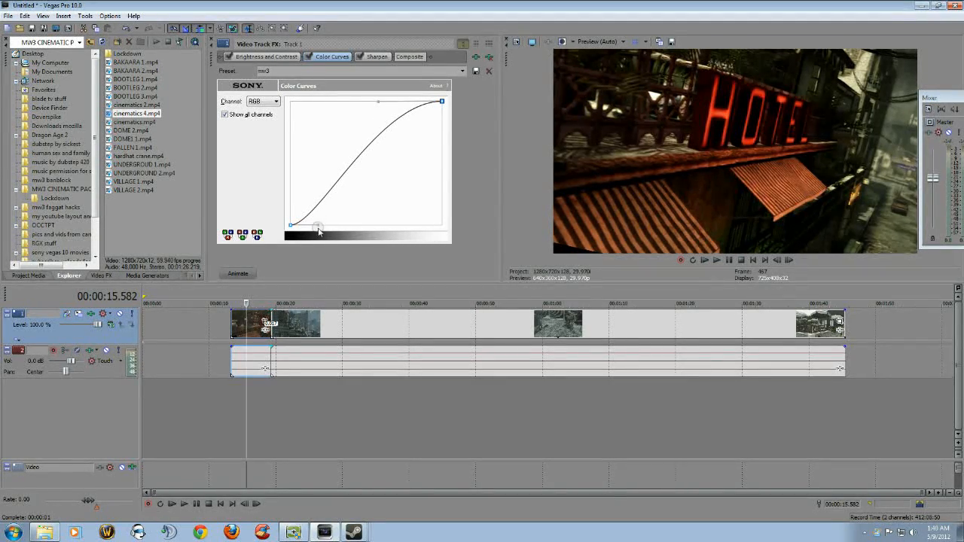
pyautogui.moveTo(316, 229); pyautogui.dragTo(302, 225)
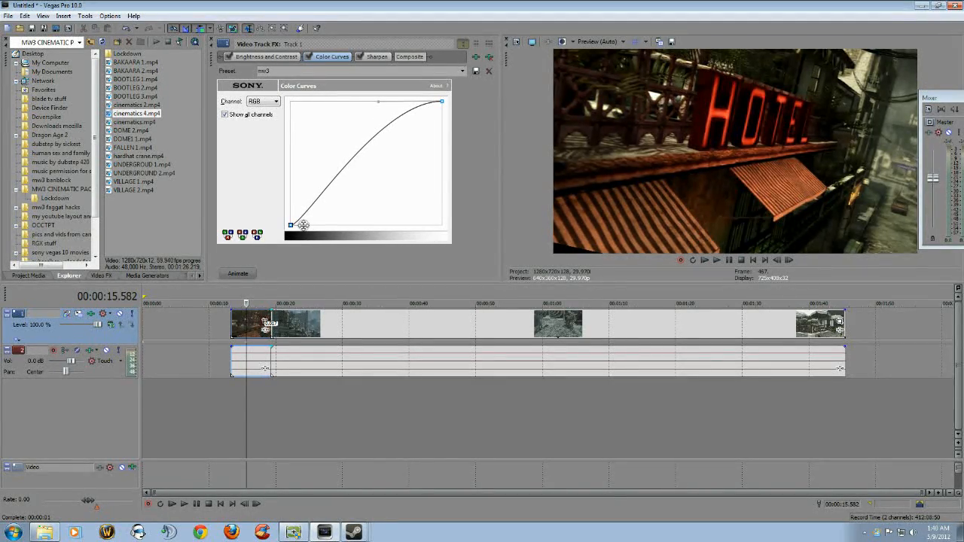
pyautogui.moveTo(303, 225); pyautogui.dragTo(336, 223)
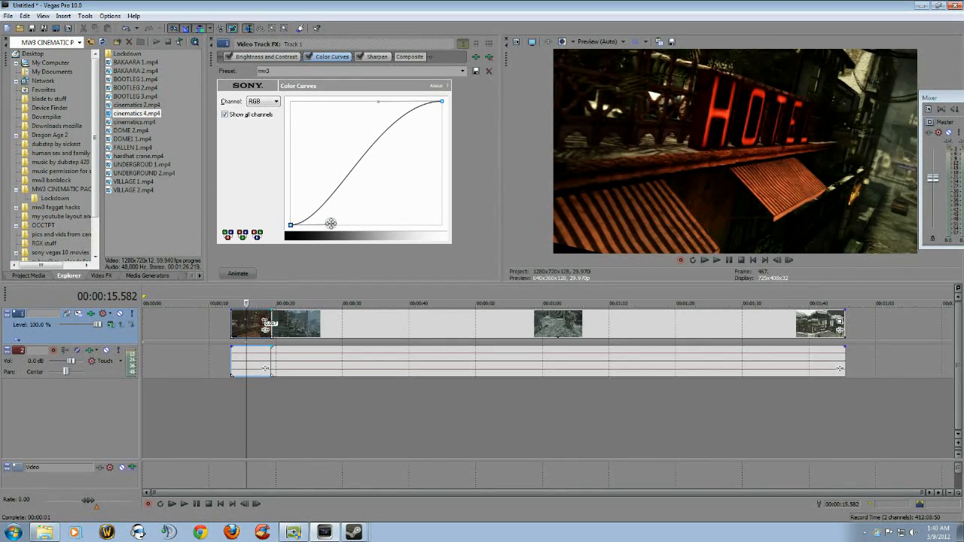
pyautogui.moveTo(330, 224); pyautogui.dragTo(384, 111)
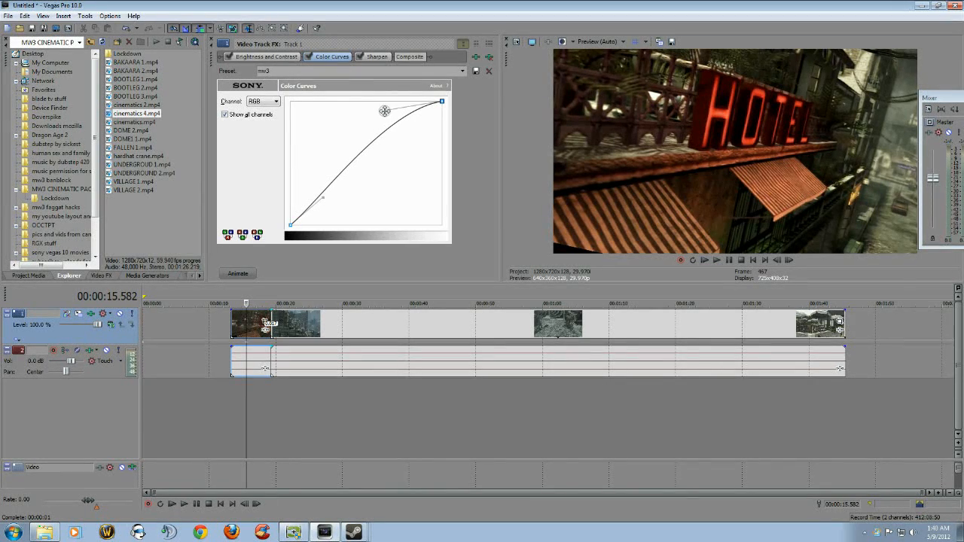
pyautogui.moveTo(385, 110); pyautogui.dragTo(397, 135)
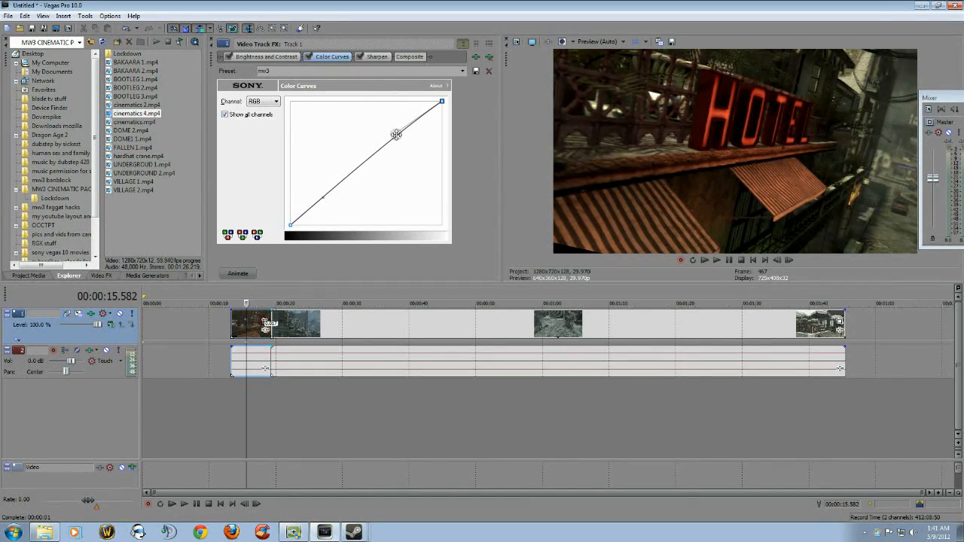
pyautogui.moveTo(397, 135); pyautogui.dragTo(397, 126)
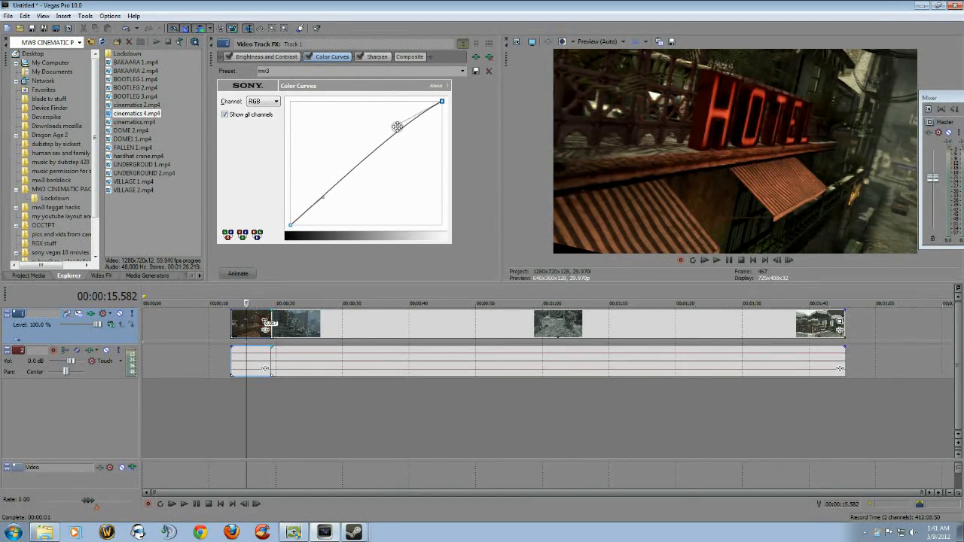
# Push the highlights up and pull the shadows down to form a steeper S-curve.
pyautogui.moveTo(398, 125); pyautogui.dragTo(369, 103)
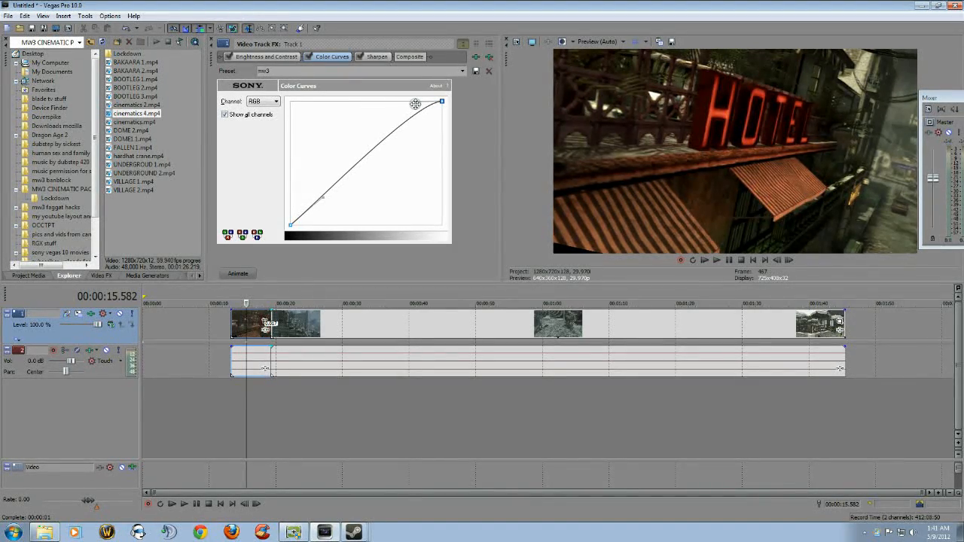
pyautogui.moveTo(416, 104); pyautogui.dragTo(391, 105)
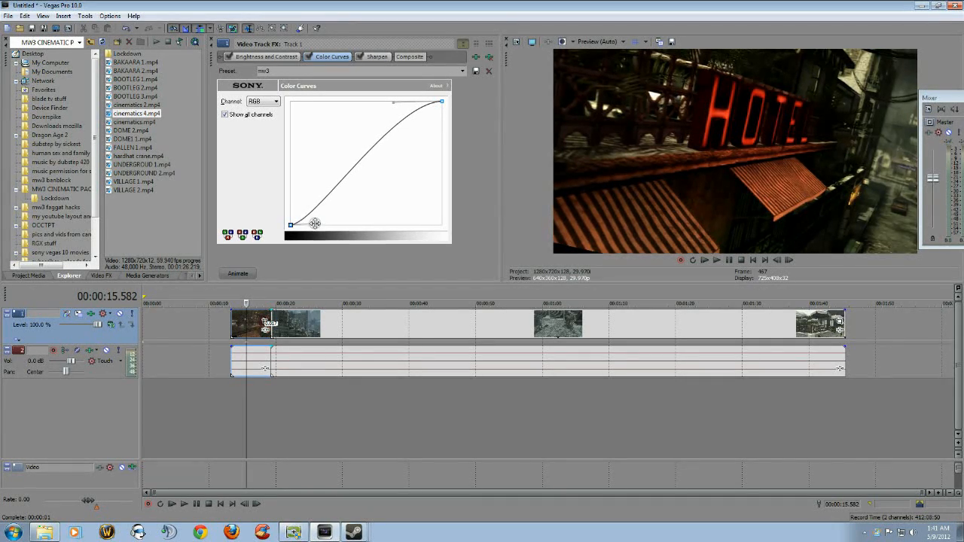
pyautogui.moveTo(315, 224); pyautogui.dragTo(343, 224)
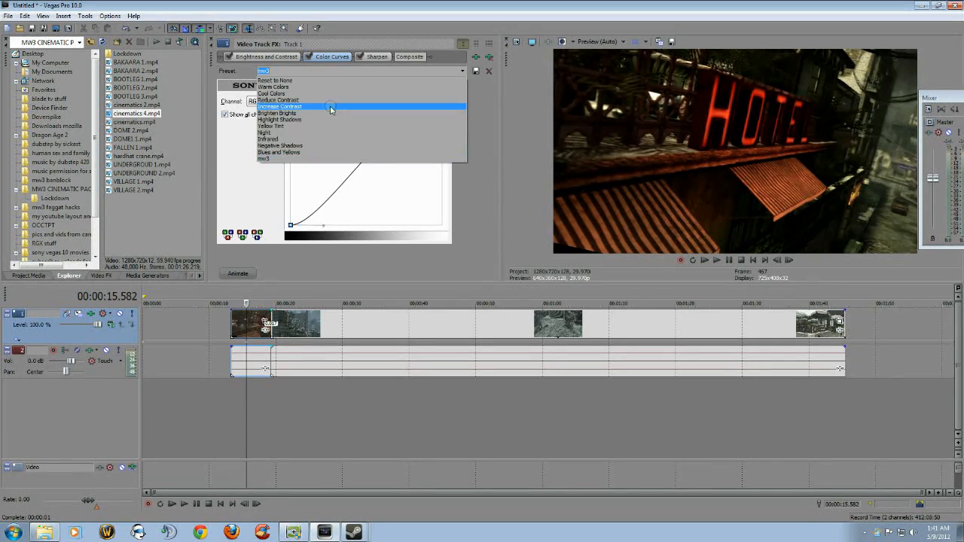
pyautogui.click(277, 113)
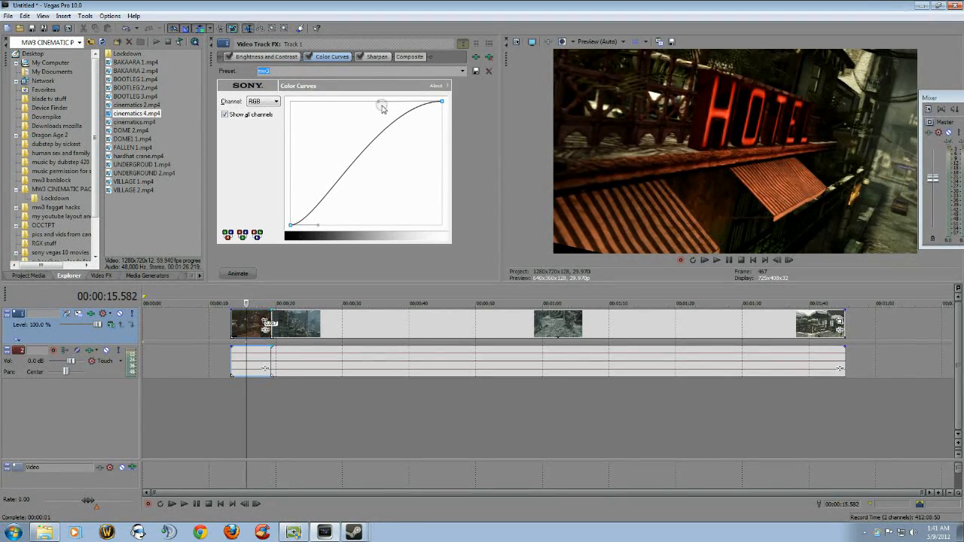
pyautogui.moveTo(380, 105); pyautogui.dragTo(378, 102)
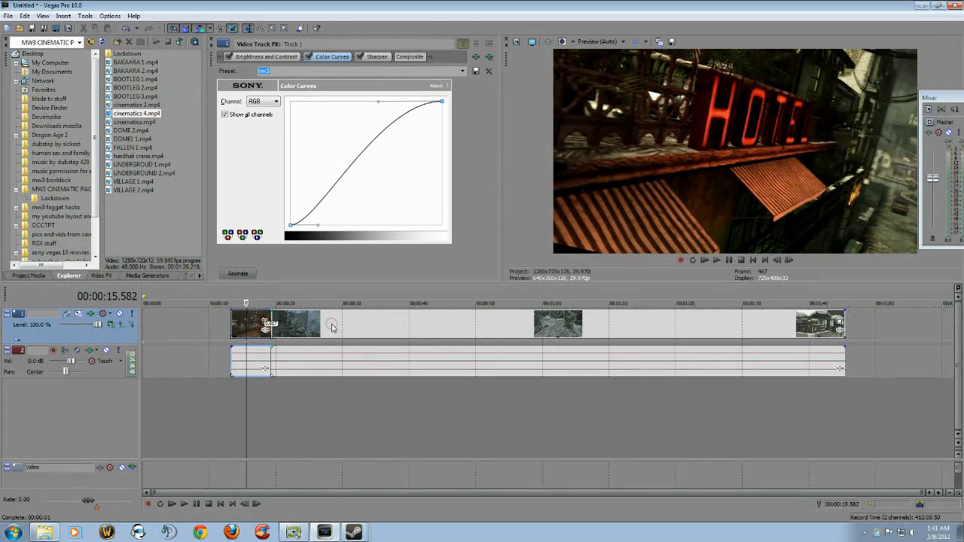
# Set the cinematics 4 video event to Disable resample in its properties and apply.
pyautogui.rightClick(331, 328)
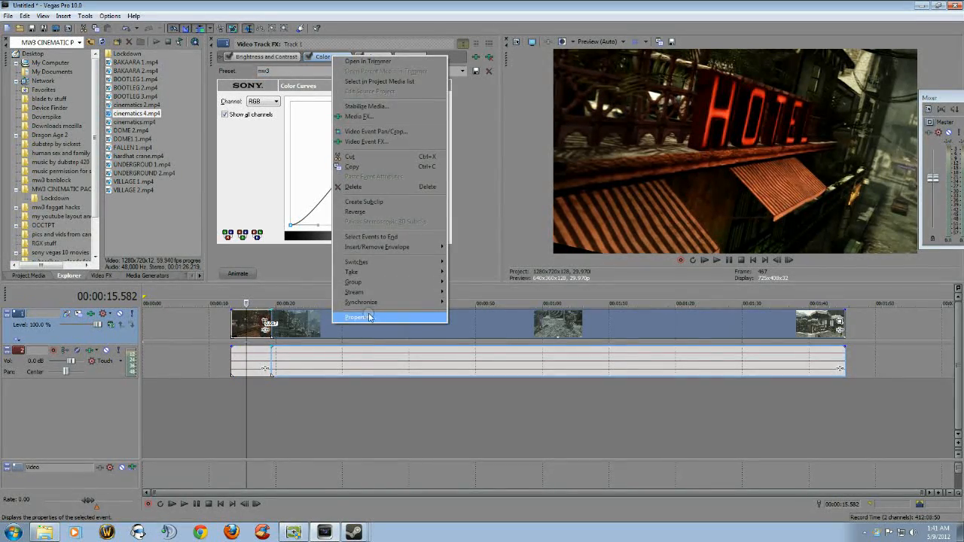
pyautogui.click(358, 317)
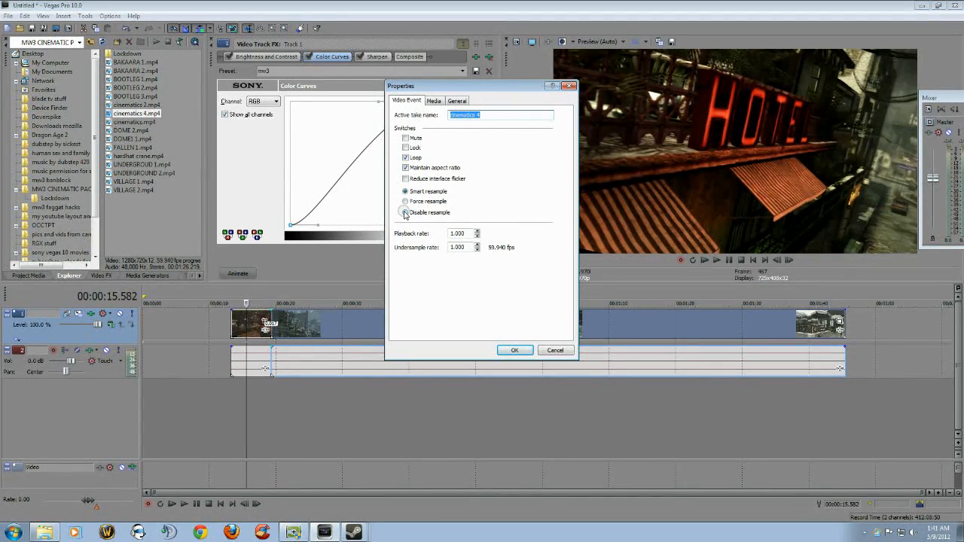
pyautogui.click(405, 212)
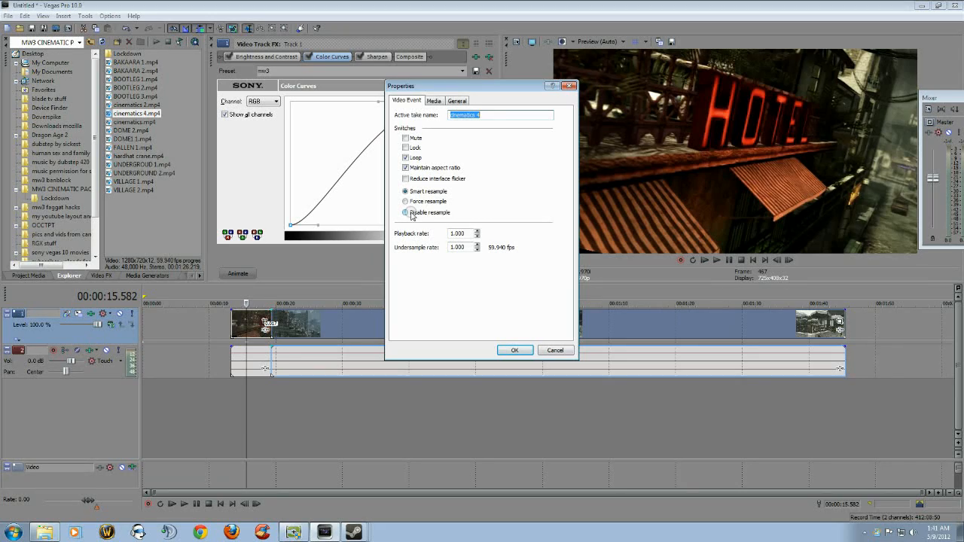
pyautogui.click(405, 213)
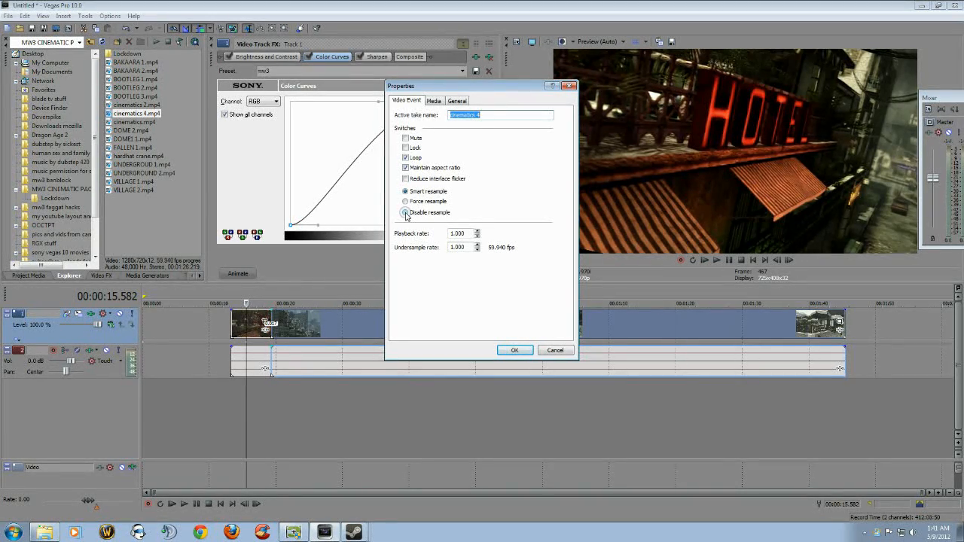
pyautogui.click(405, 212)
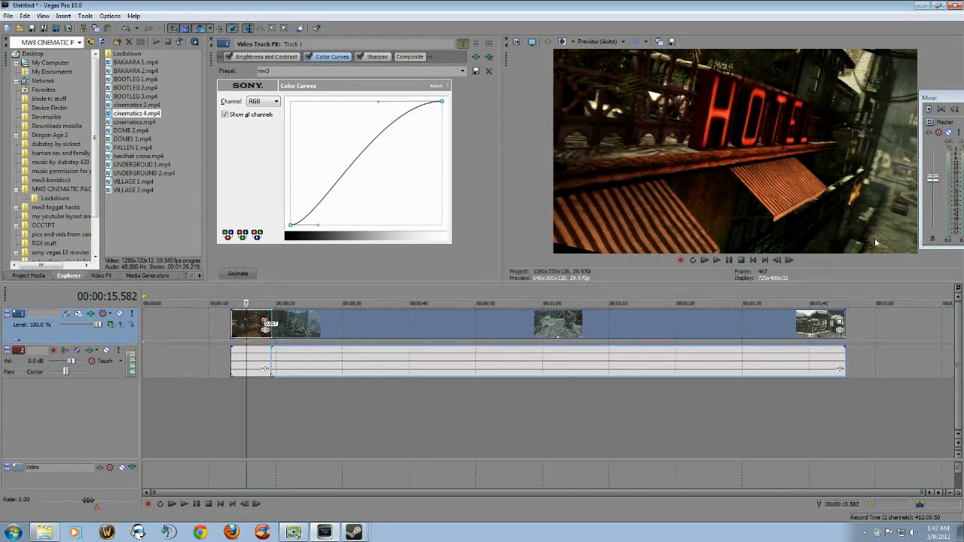
pyautogui.moveTo(801, 187)
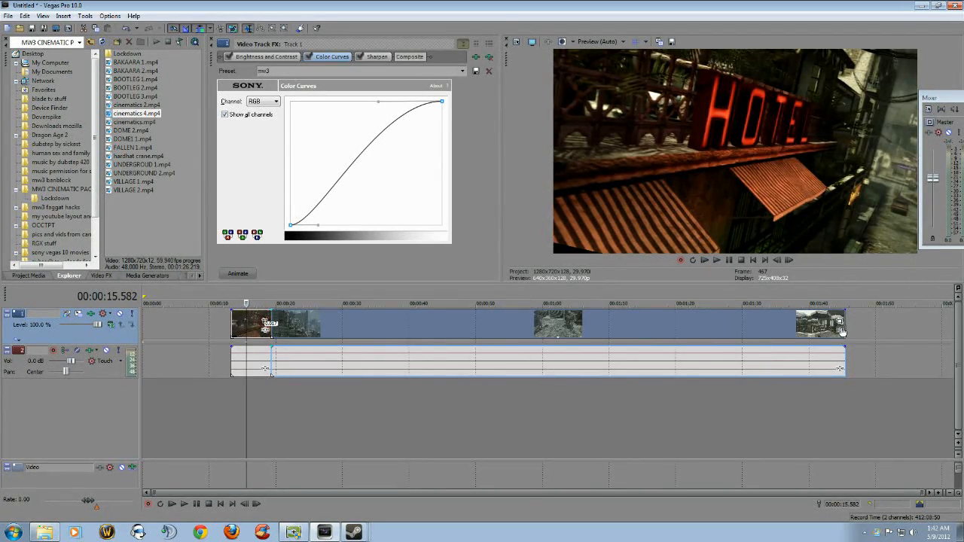
# Reset the cinematics 4 clip's crop to full frame and apply the 16:9 Widescreen TV 1280×720 preset.
pyautogui.click(488, 70)
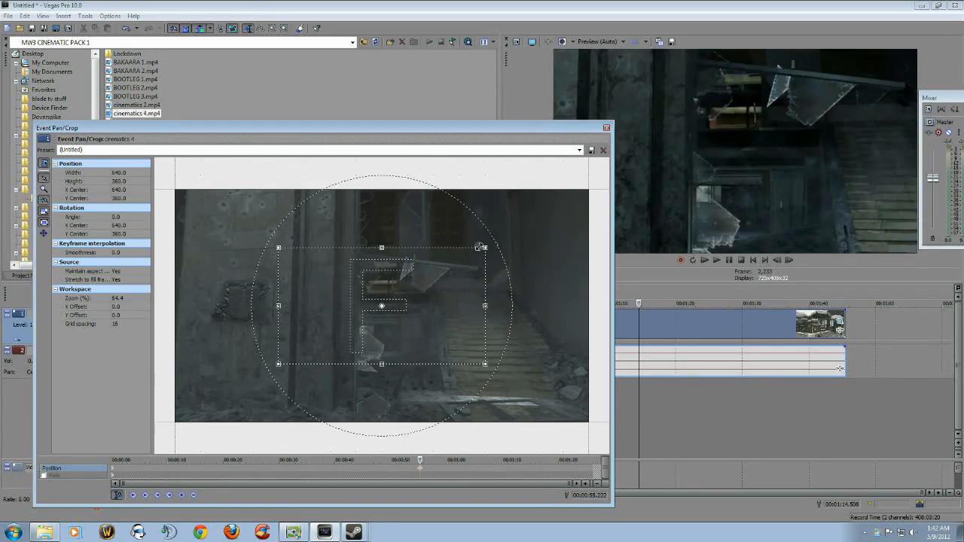
pyautogui.moveTo(483, 247); pyautogui.dragTo(561, 201)
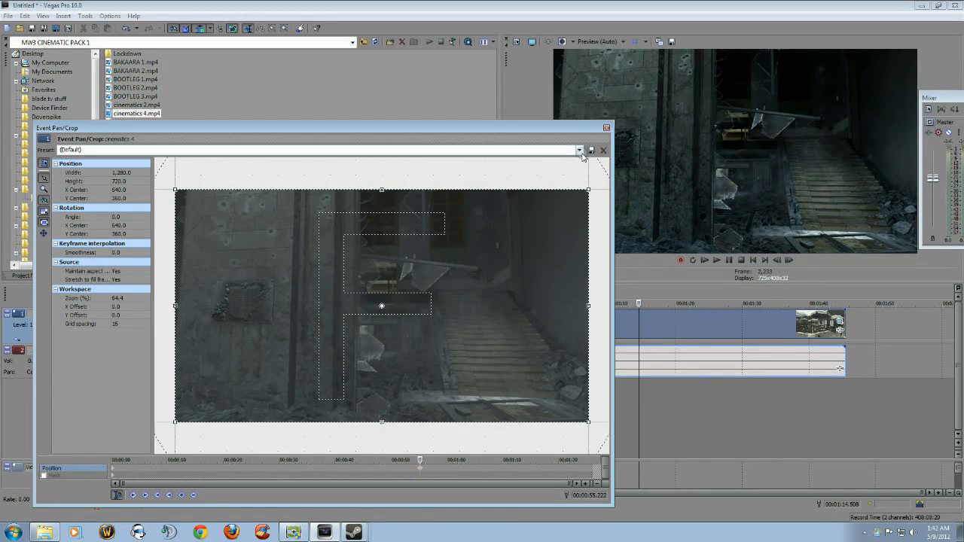
pyautogui.click(579, 150)
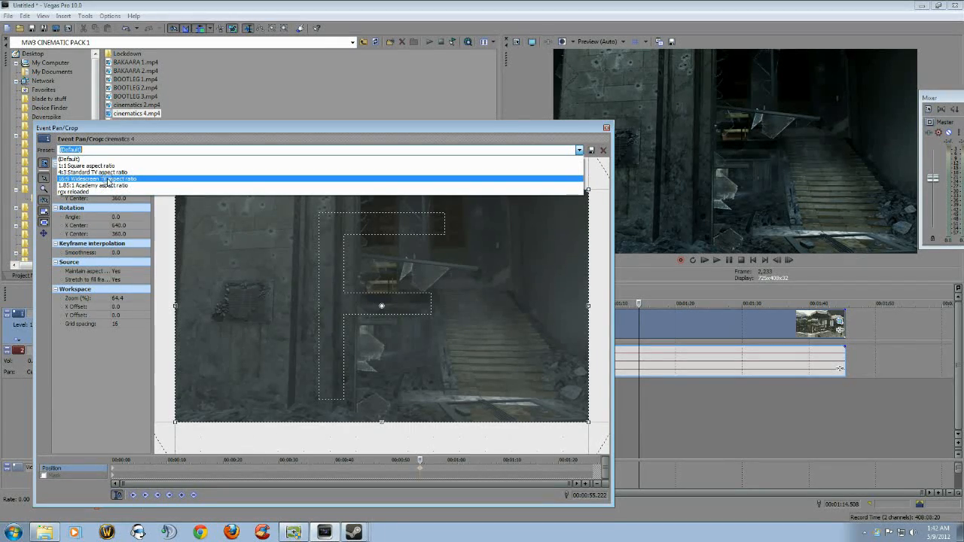
pyautogui.click(98, 177)
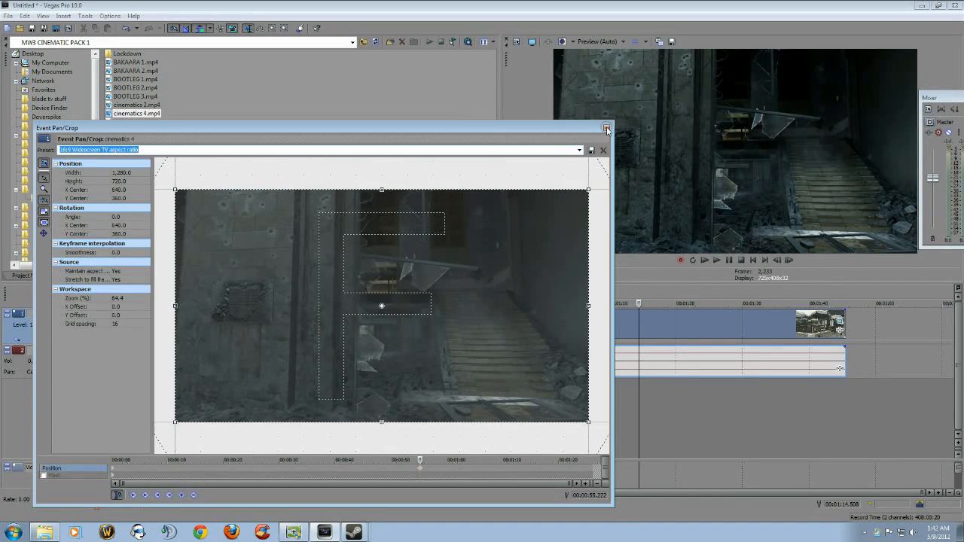
pyautogui.click(606, 128)
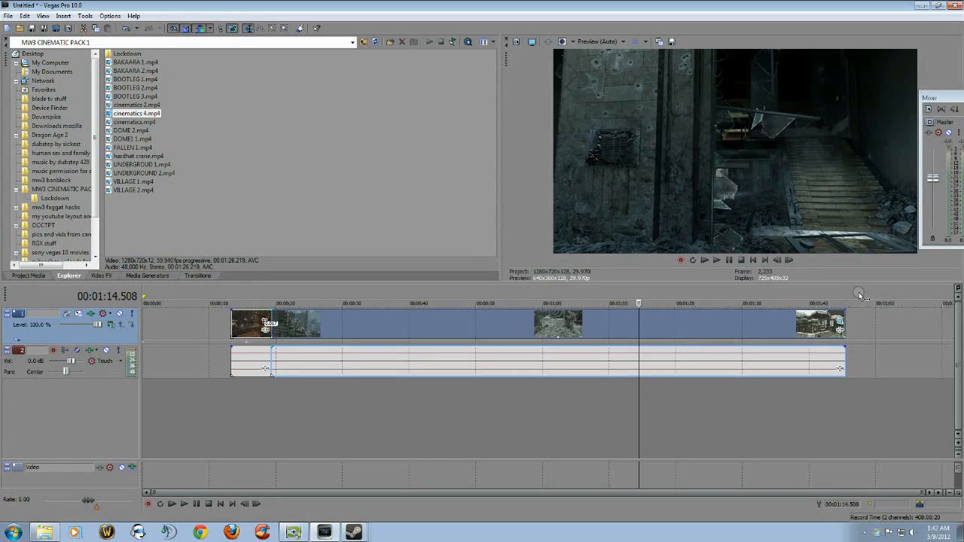
pyautogui.moveTo(432, 325)
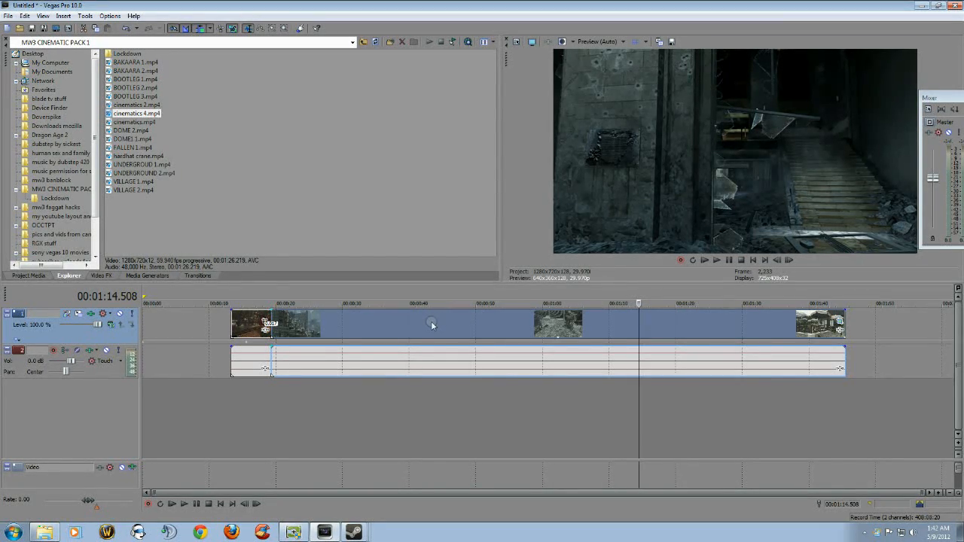
pyautogui.click(431, 304)
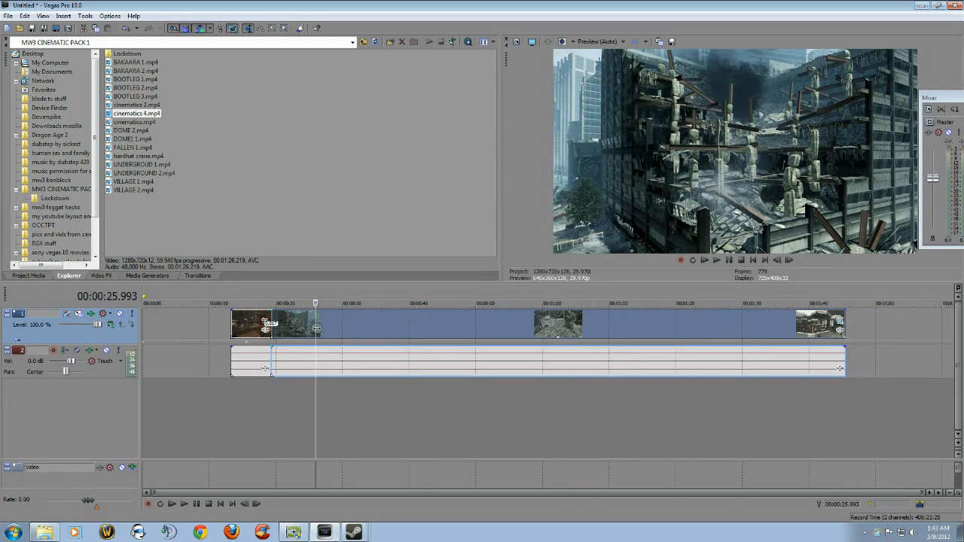
pyautogui.moveTo(181, 332)
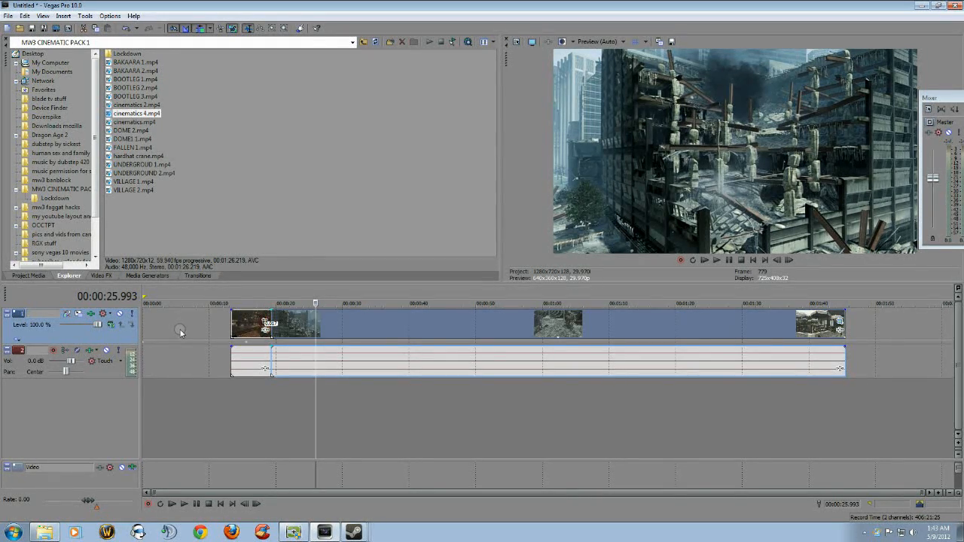
pyautogui.moveTo(164, 335)
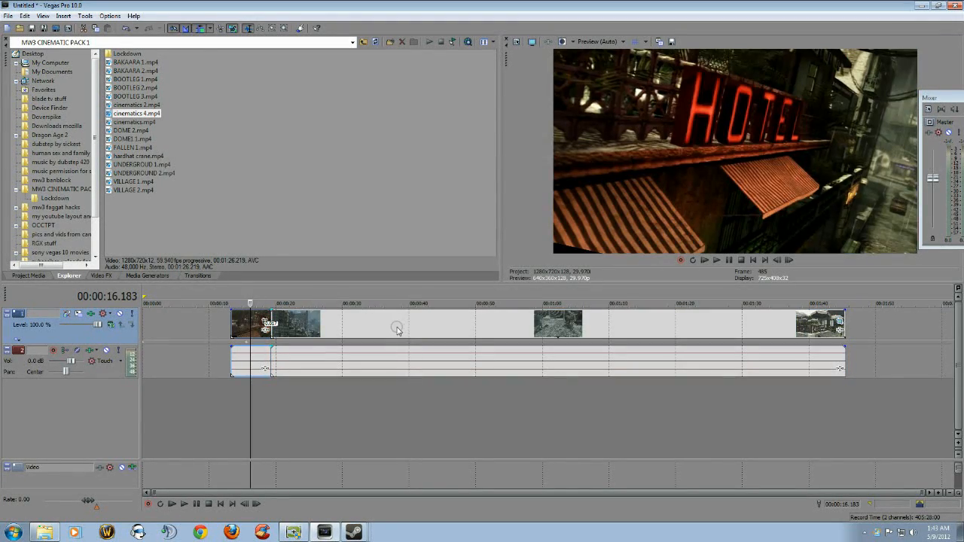
pyautogui.moveTo(328, 370)
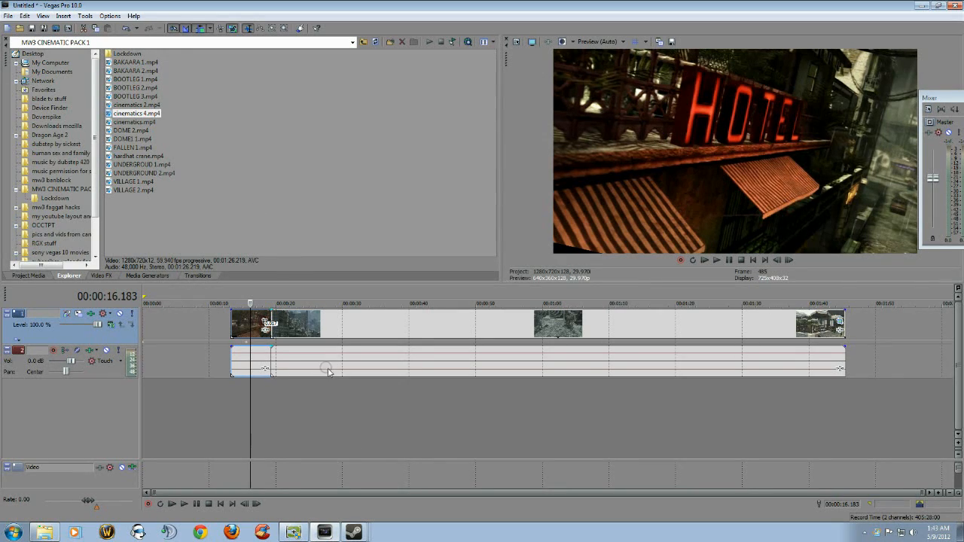